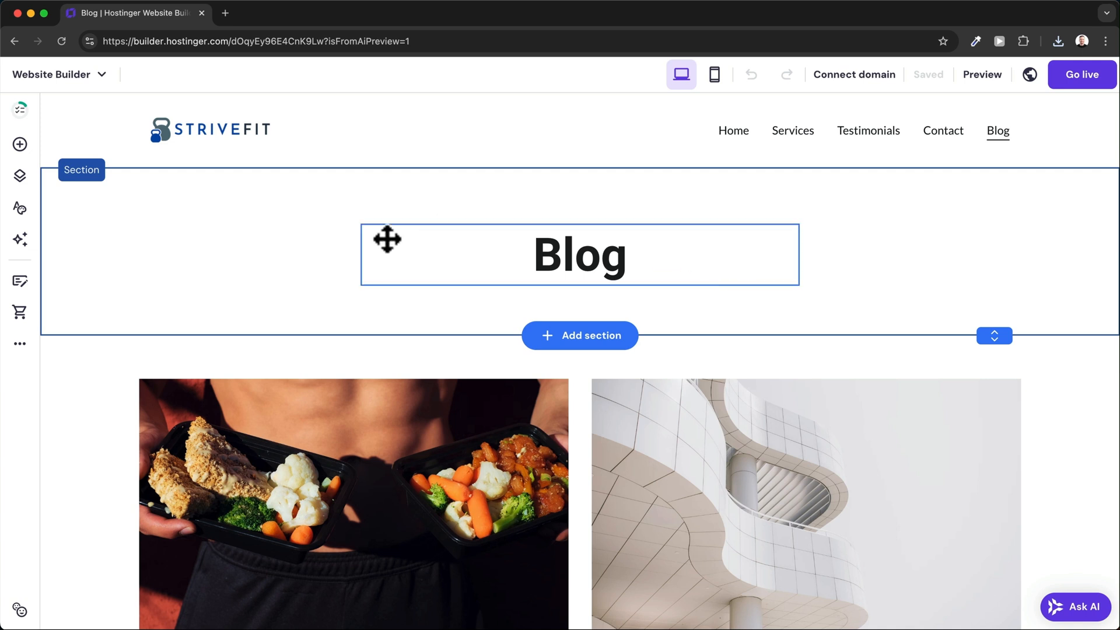
{"action": "mouse_move", "coordinate": [20, 312]}
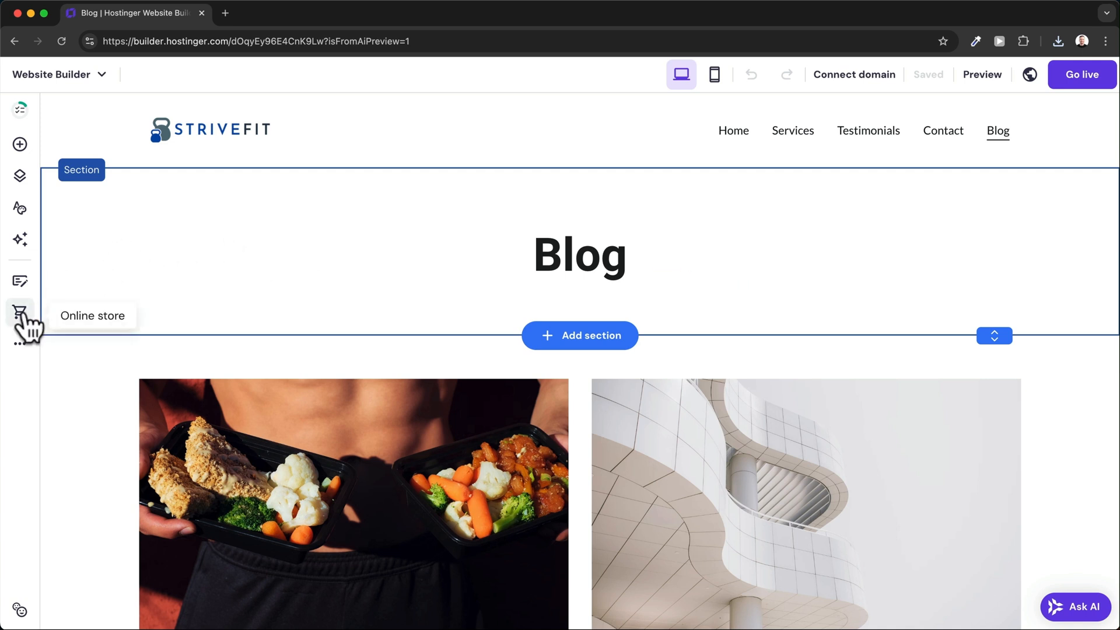
Step: Add an online store to the StriveFit site and review the new Store page of eight products
{"action": "left_click", "coordinate": [20, 311]}
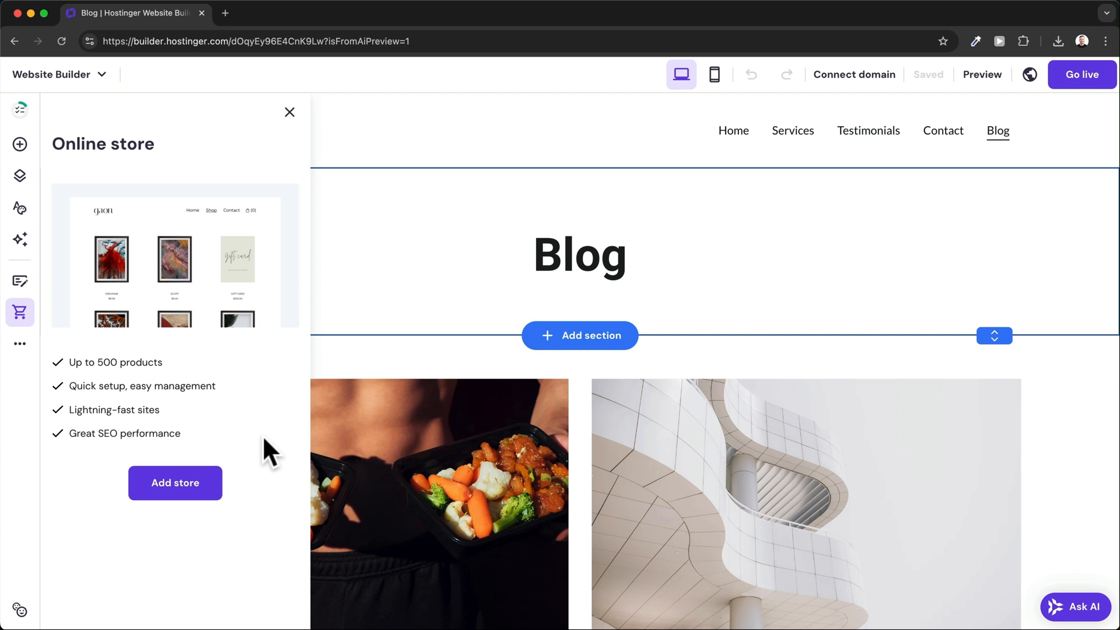
{"action": "left_click", "coordinate": [174, 483]}
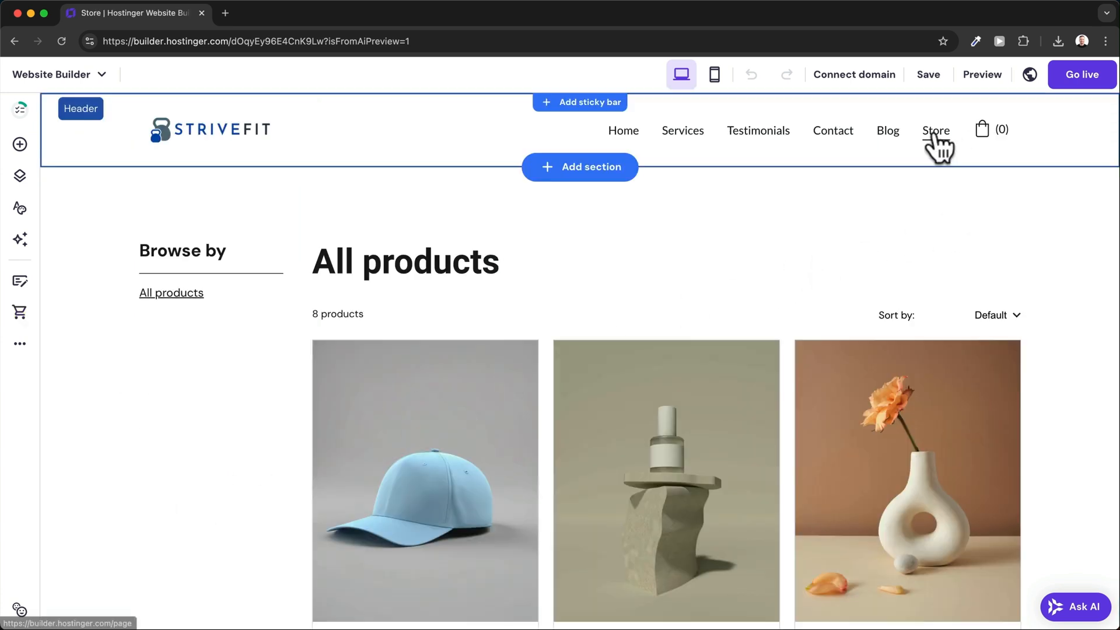
{"action": "mouse_move", "coordinate": [1007, 147]}
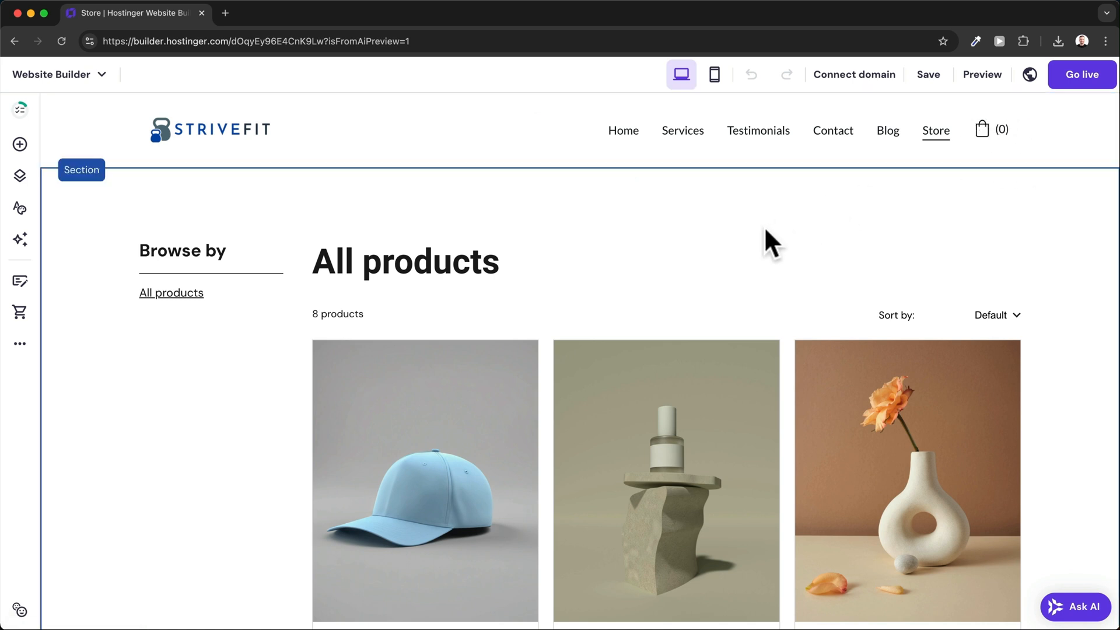
{"action": "scroll", "scroll_direction": "down", "scroll_amount": 3}
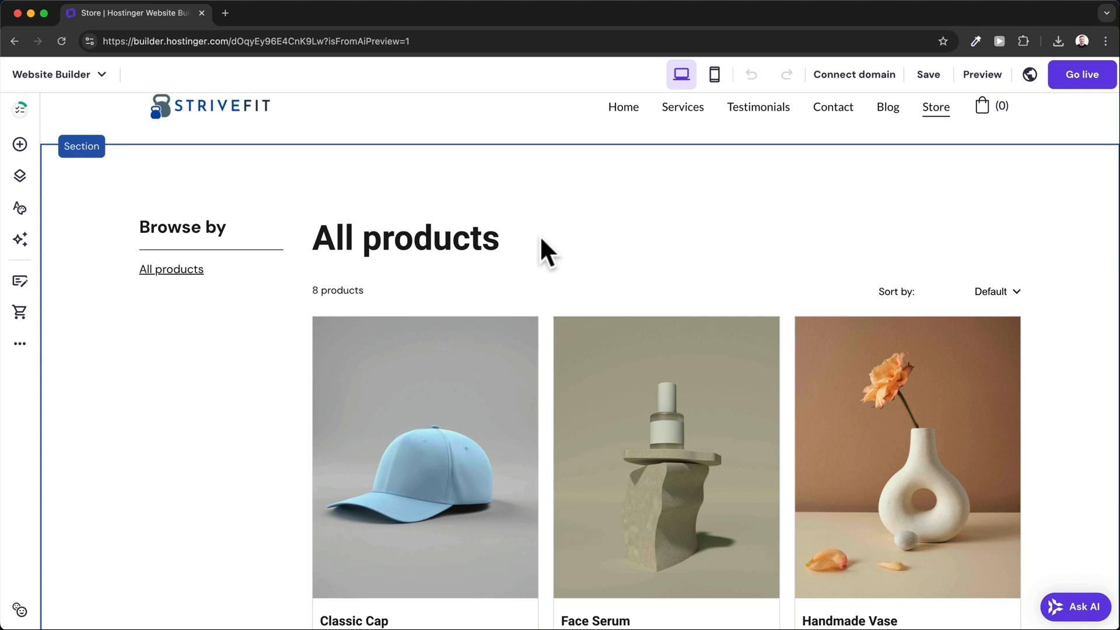
{"action": "scroll", "scroll_direction": "up", "scroll_amount": 3}
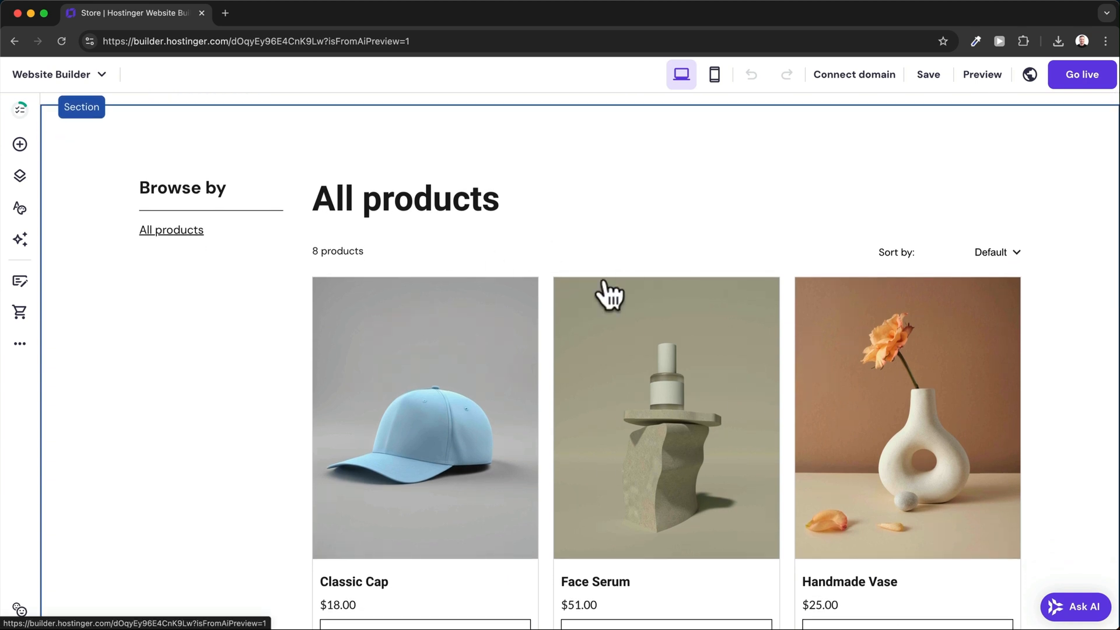
{"action": "mouse_move", "coordinate": [20, 312]}
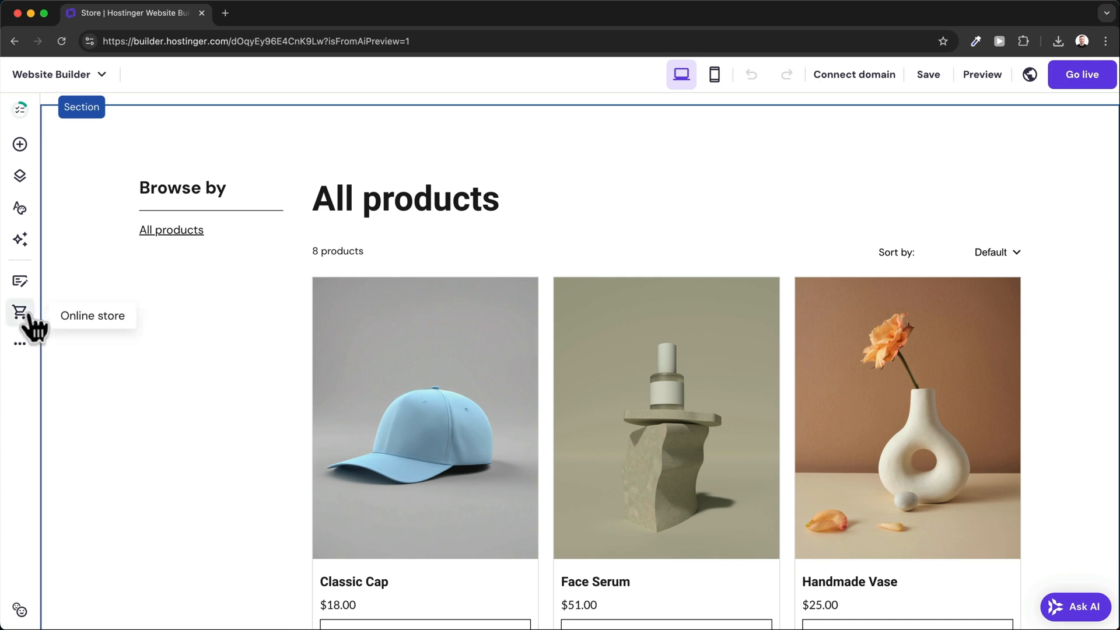
Step: Enter Manage store and confirm United States with USD ($) to reach the store dashboard
{"action": "left_click", "coordinate": [20, 313]}
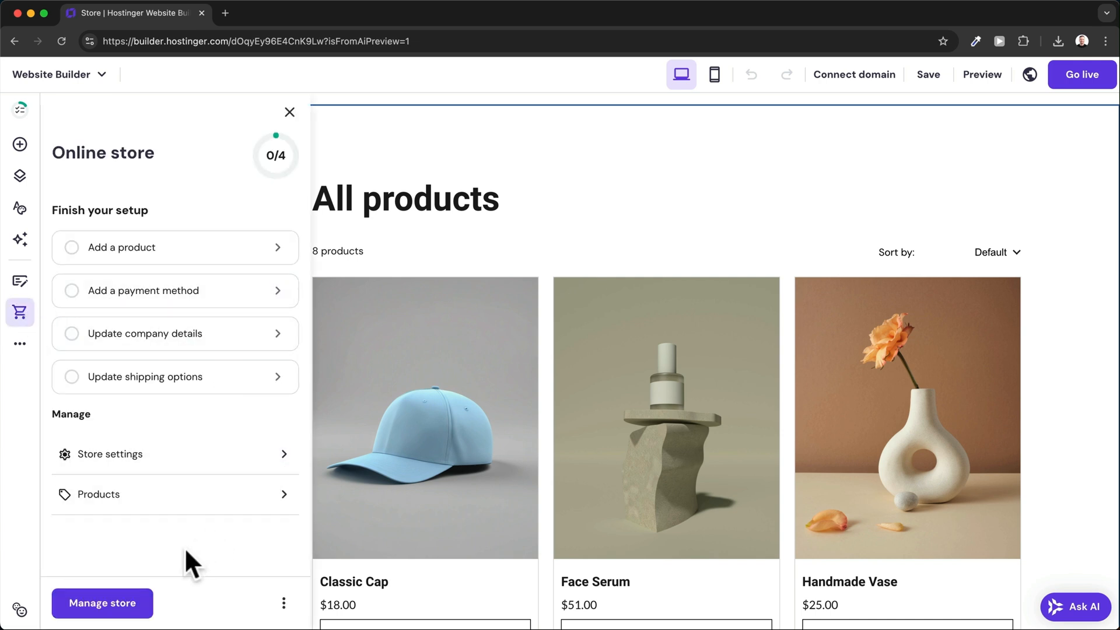
{"action": "left_click", "coordinate": [103, 603]}
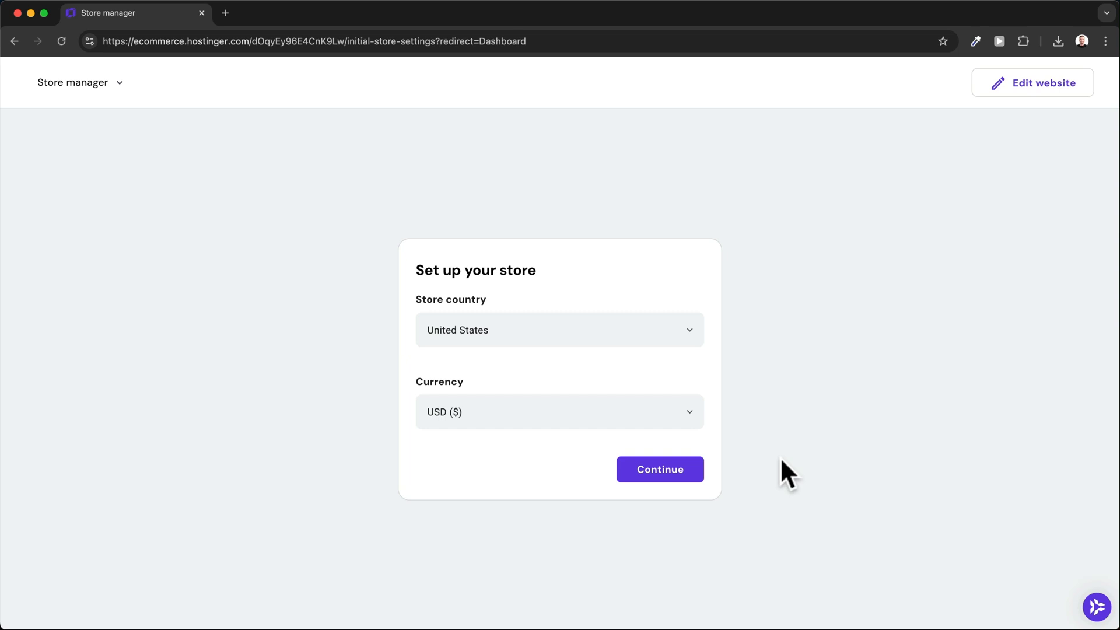
{"action": "mouse_move", "coordinate": [484, 323]}
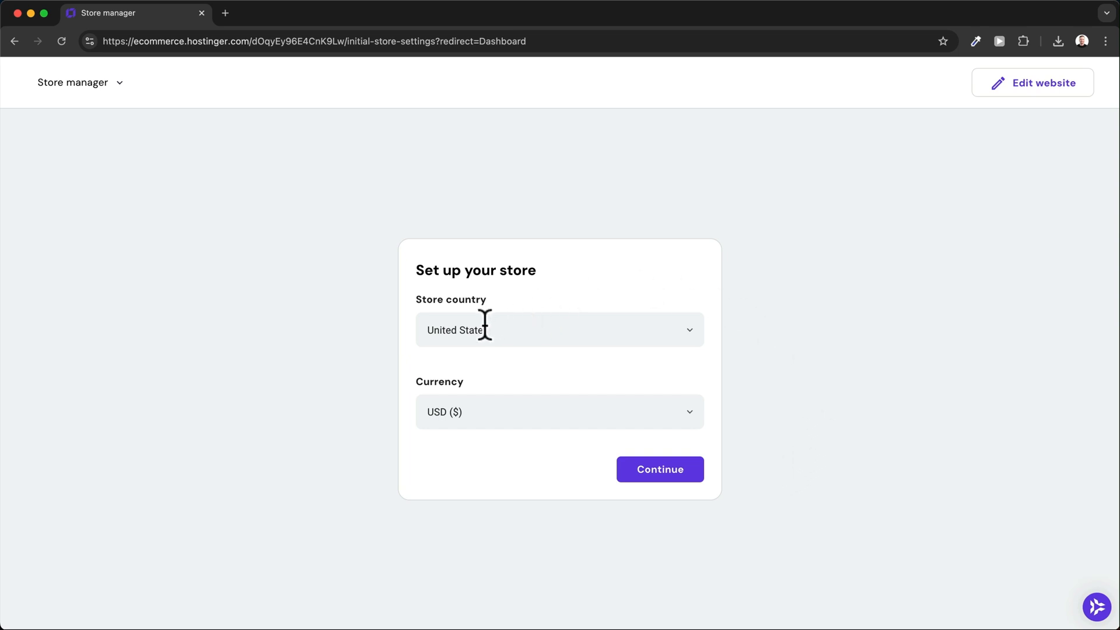
{"action": "mouse_move", "coordinate": [539, 412]}
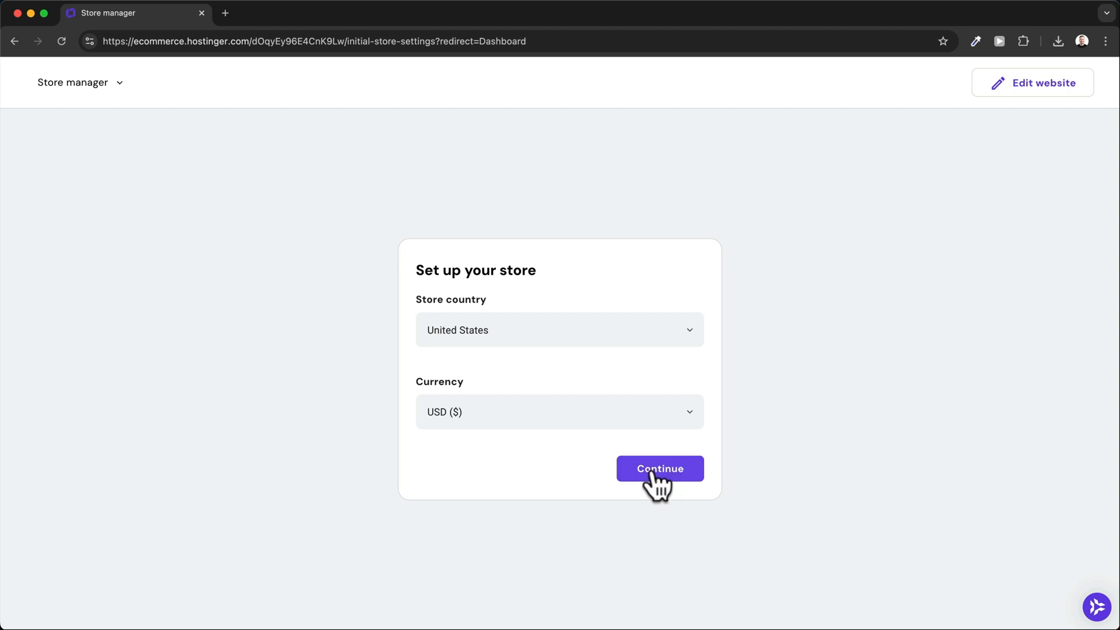
{"action": "left_click", "coordinate": [658, 469]}
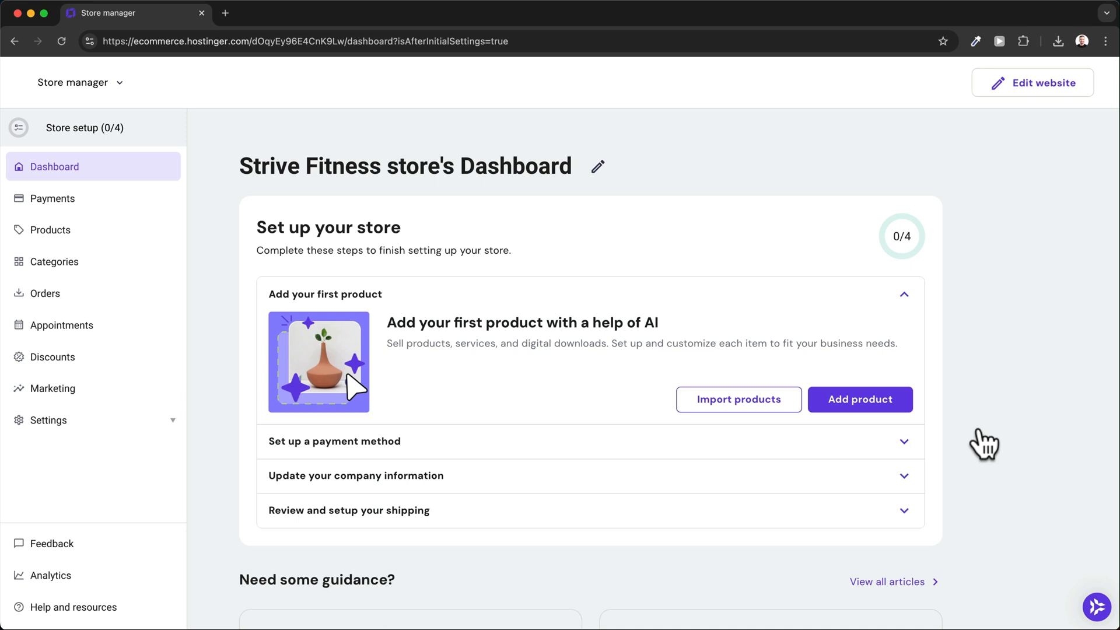
{"action": "mouse_move", "coordinate": [860, 399]}
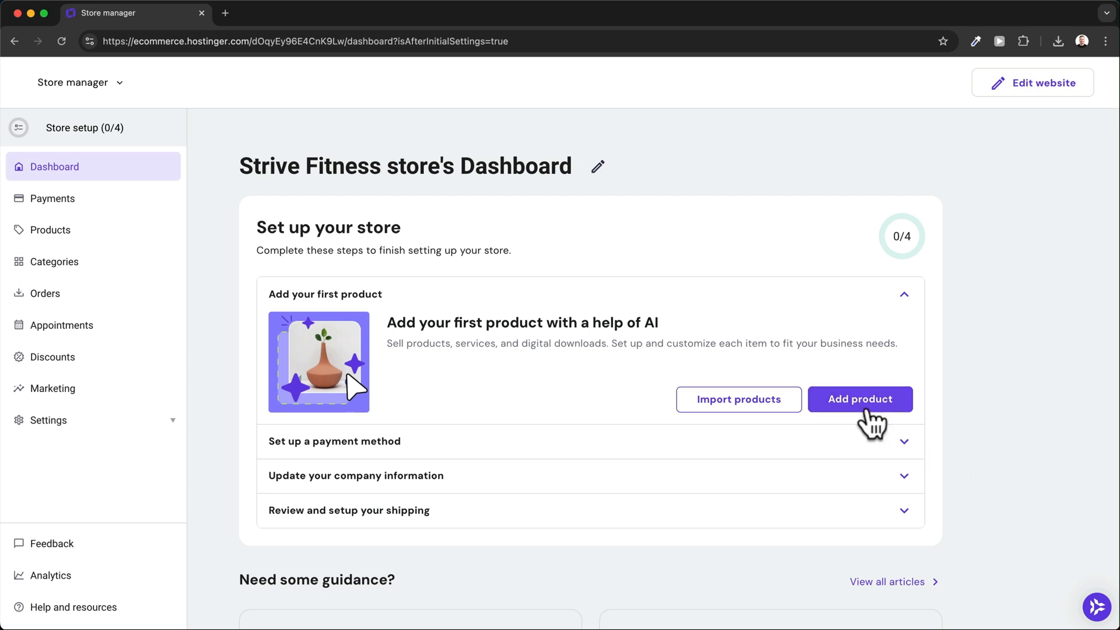
Step: Start adding the first product from the dashboard's setup checklist
{"action": "left_click", "coordinate": [860, 399]}
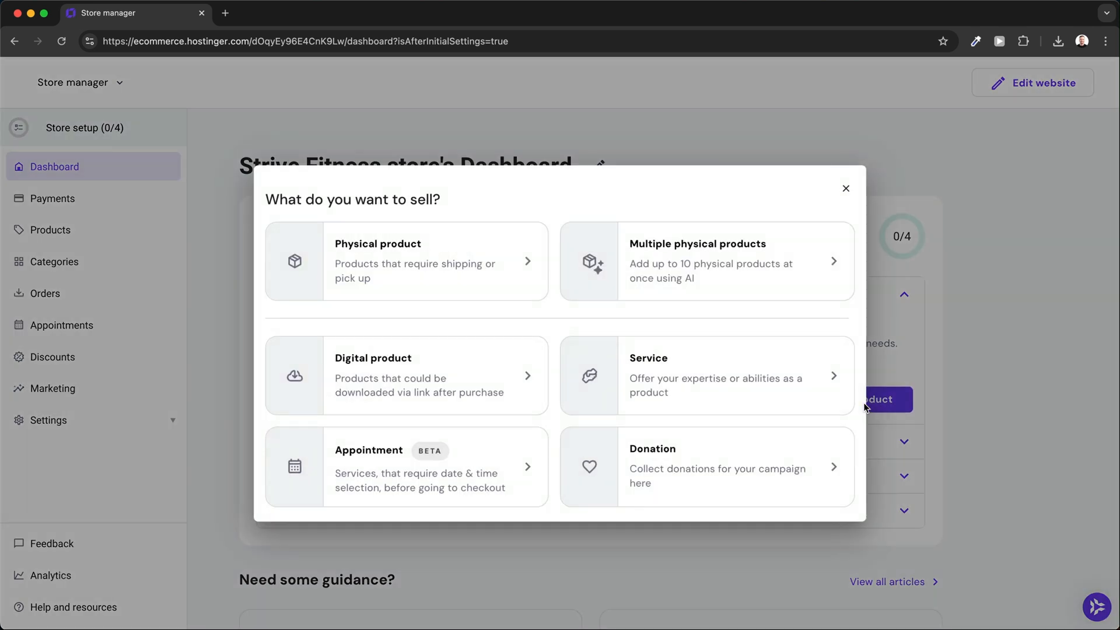
{"action": "mouse_move", "coordinate": [656, 137]}
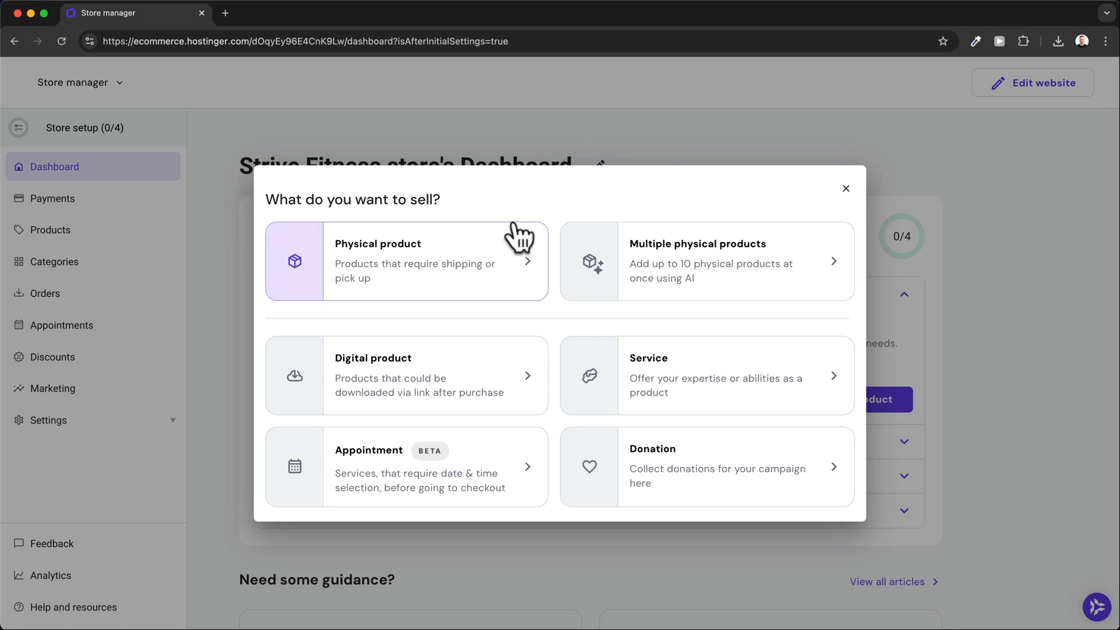
{"action": "mouse_move", "coordinate": [508, 346]}
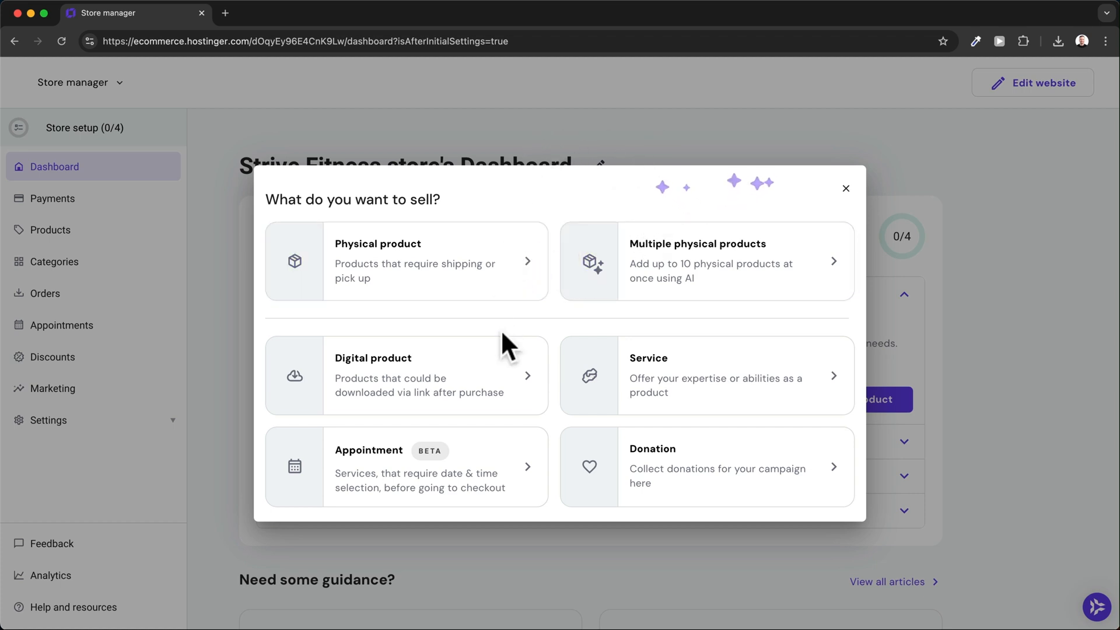
{"action": "mouse_move", "coordinate": [640, 388]}
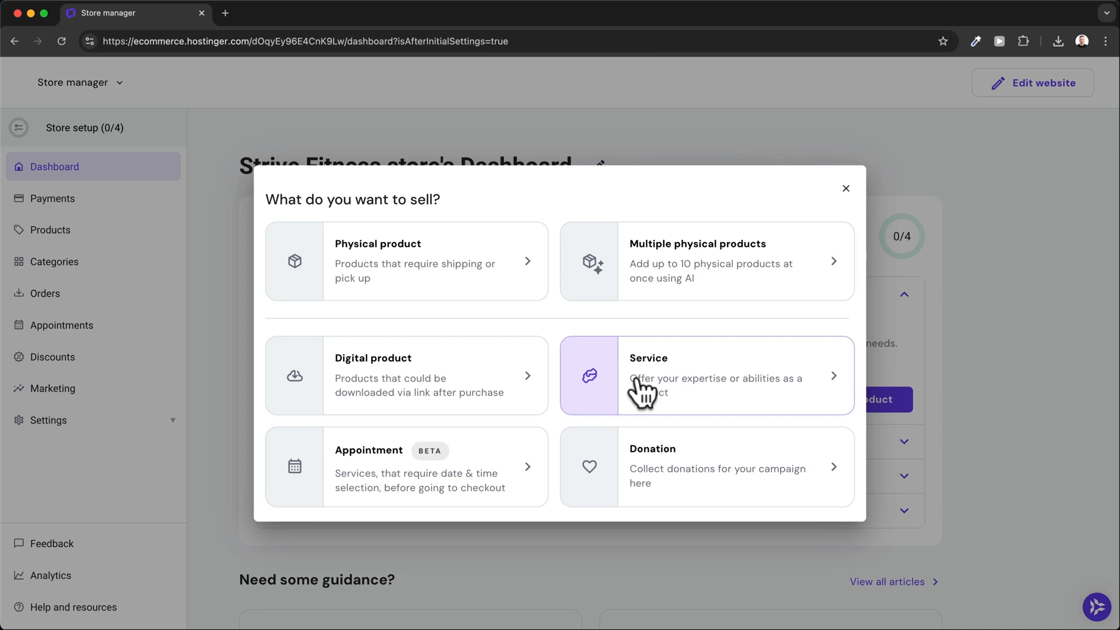
{"action": "mouse_move", "coordinate": [454, 279]}
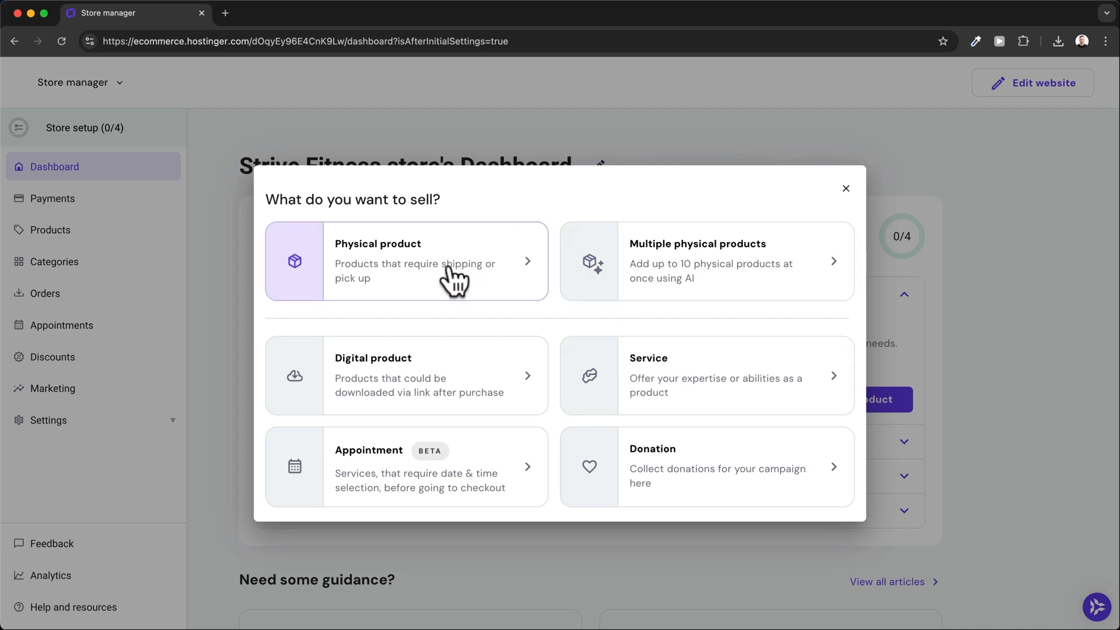
Step: Choose a physical product, upload a kettlebell image and generate product details from it
{"action": "left_click", "coordinate": [406, 260]}
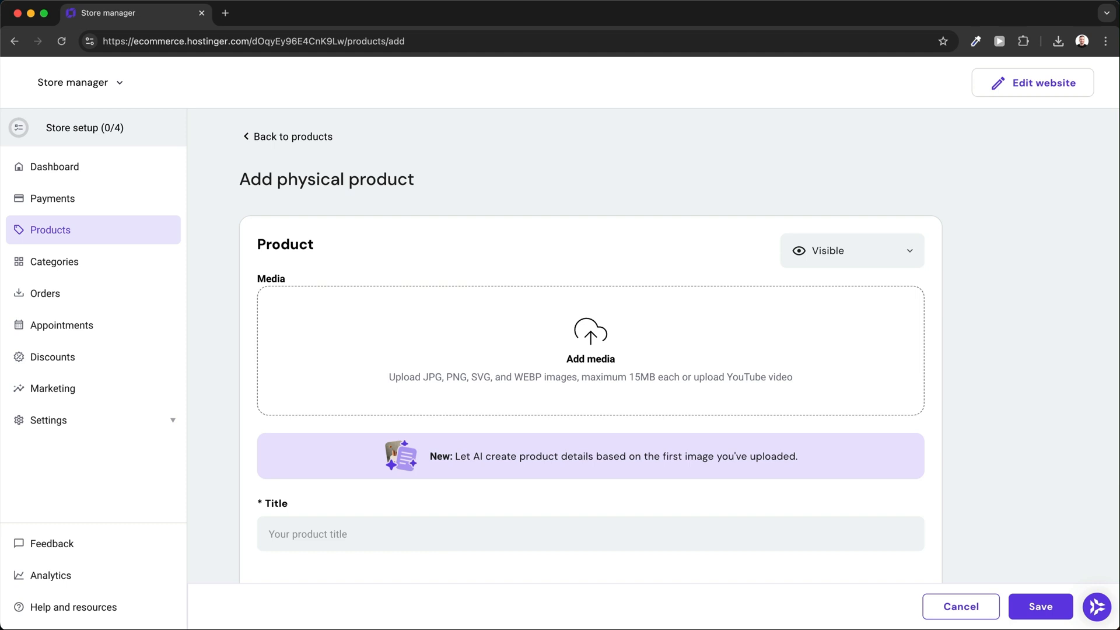
{"action": "left_click", "coordinate": [591, 351]}
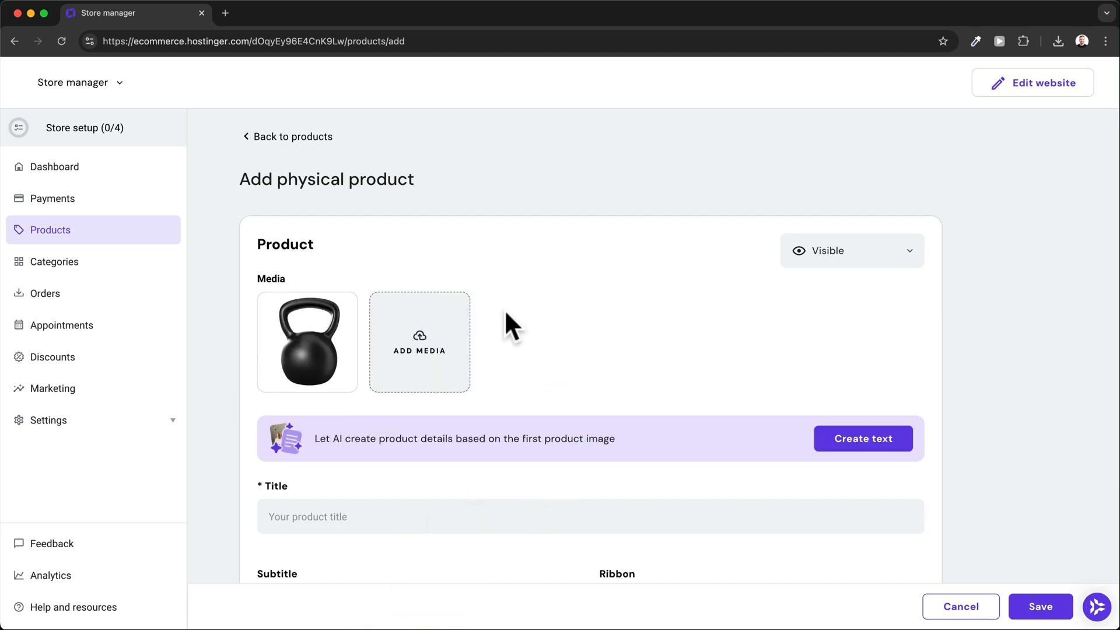
{"action": "scroll", "scroll_direction": "down", "scroll_amount": 3}
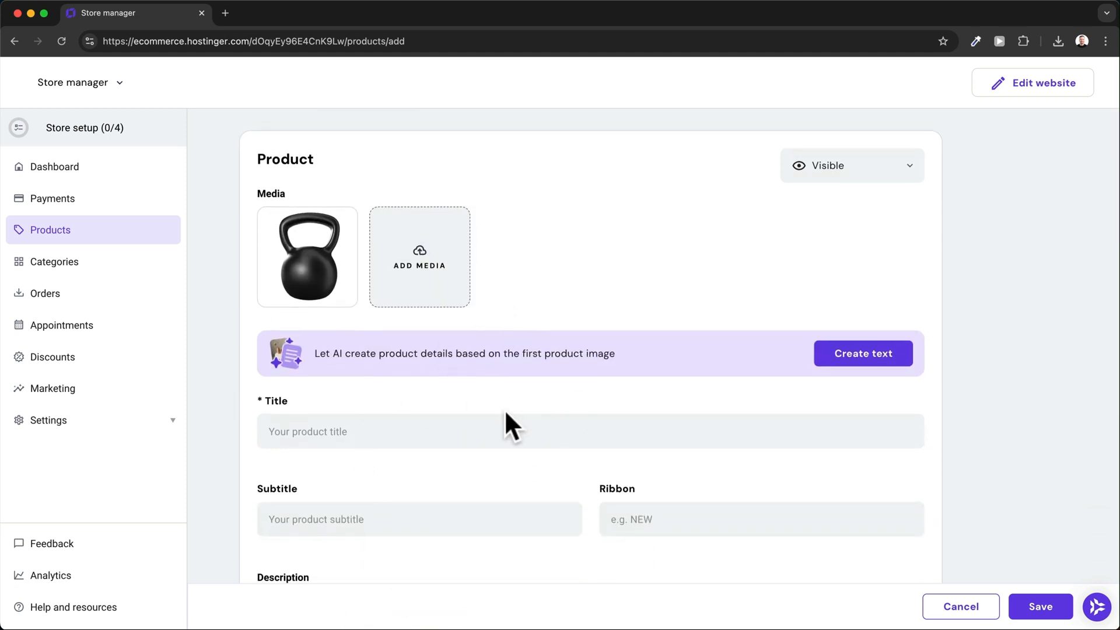
{"action": "scroll", "scroll_direction": "up", "scroll_amount": 3}
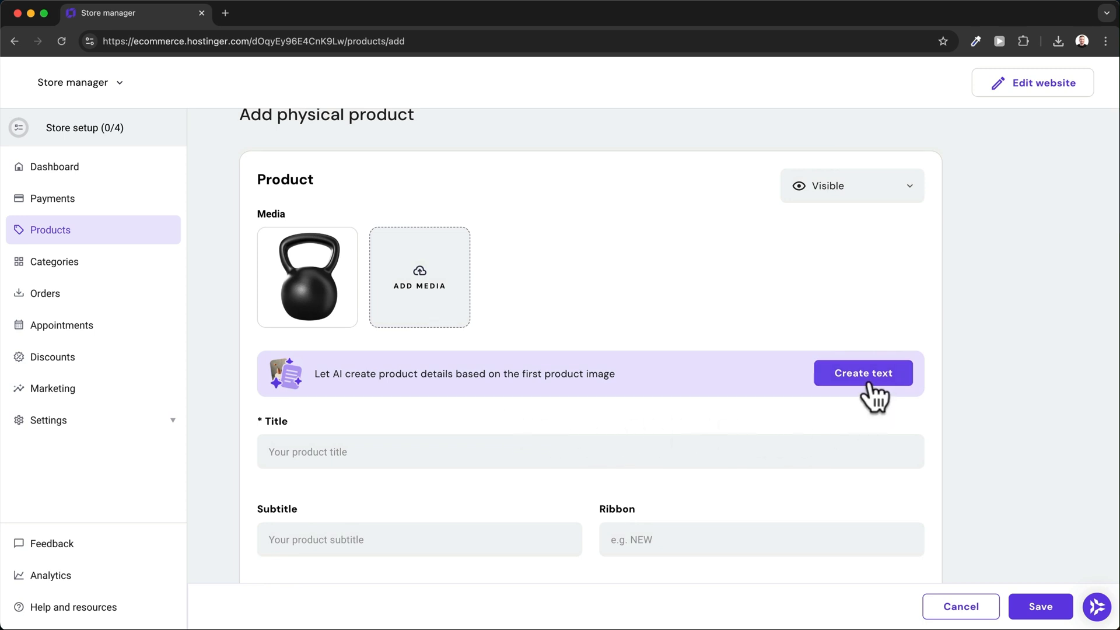
{"action": "left_click", "coordinate": [862, 373]}
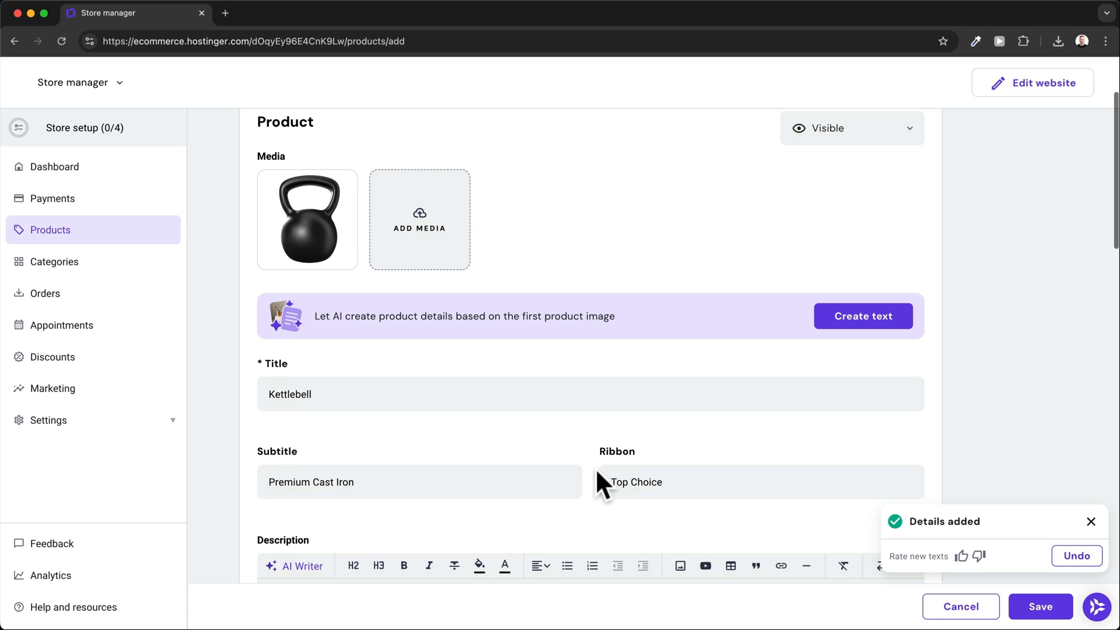
{"action": "scroll", "scroll_direction": "down", "scroll_amount": 3}
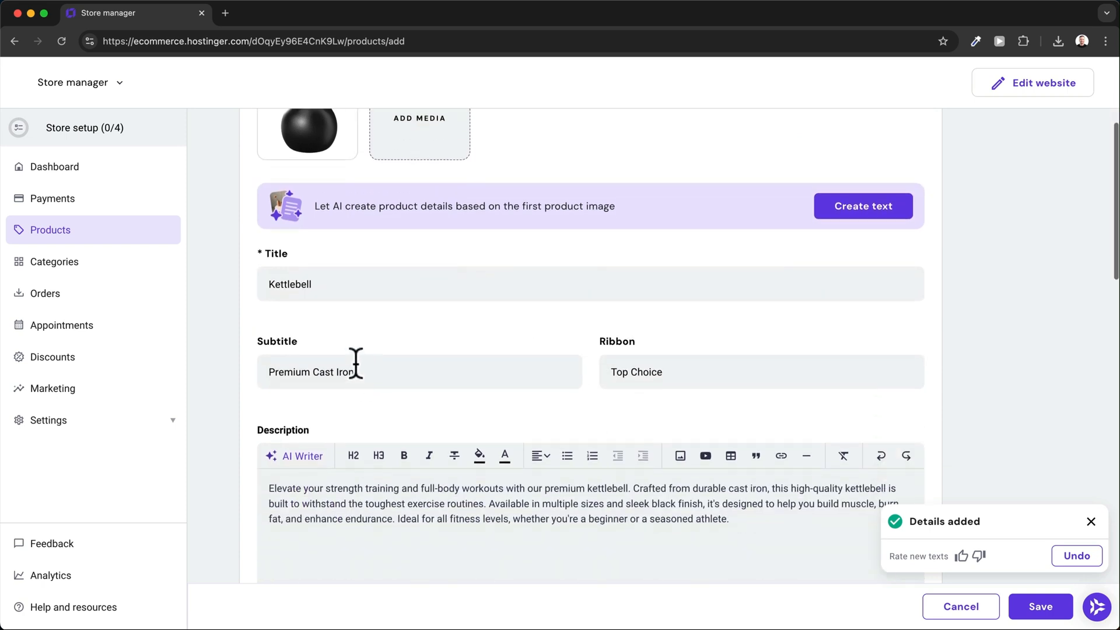
{"action": "scroll", "scroll_direction": "down", "scroll_amount": 3}
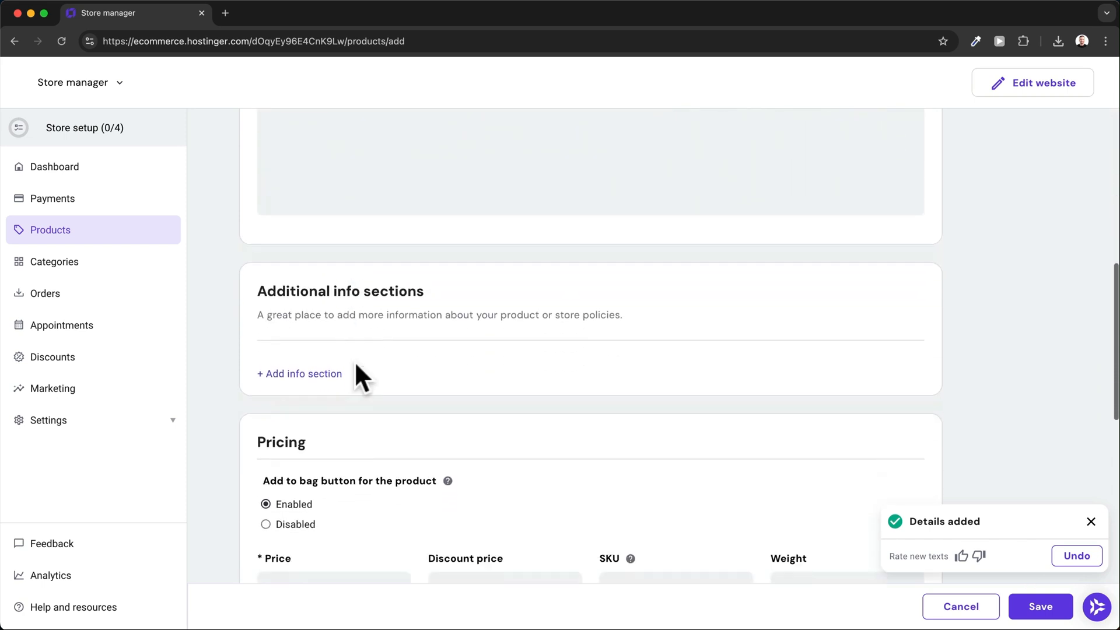
{"action": "scroll", "scroll_direction": "down", "scroll_amount": 3}
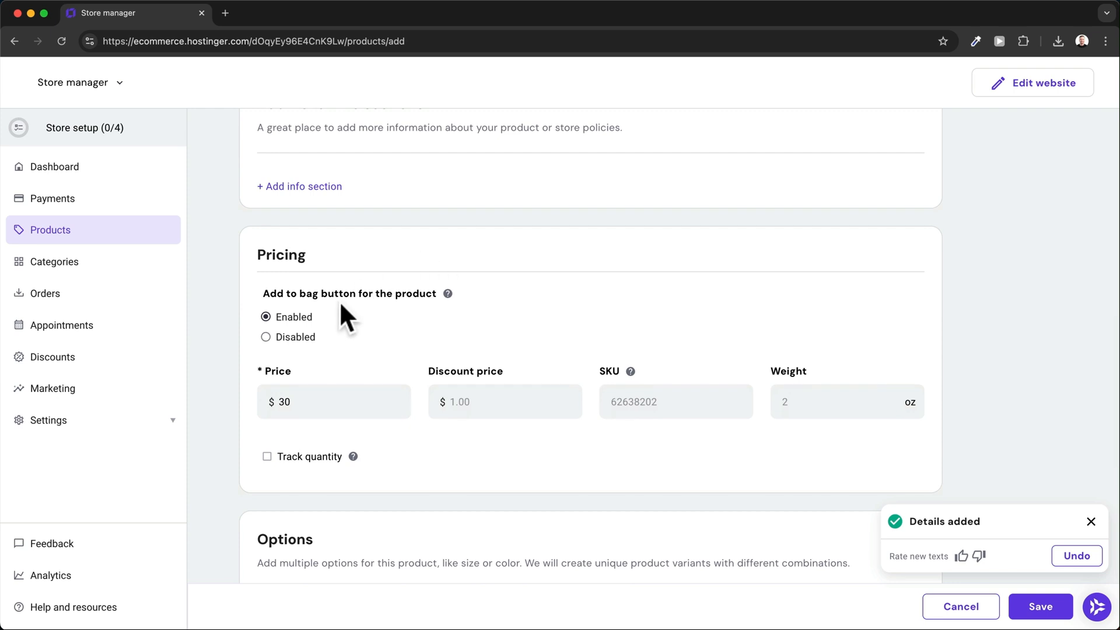
Step: Price the Kettlebell at $50 with a $40 discount price and save it to the product list
{"action": "left_click", "coordinate": [322, 401]}
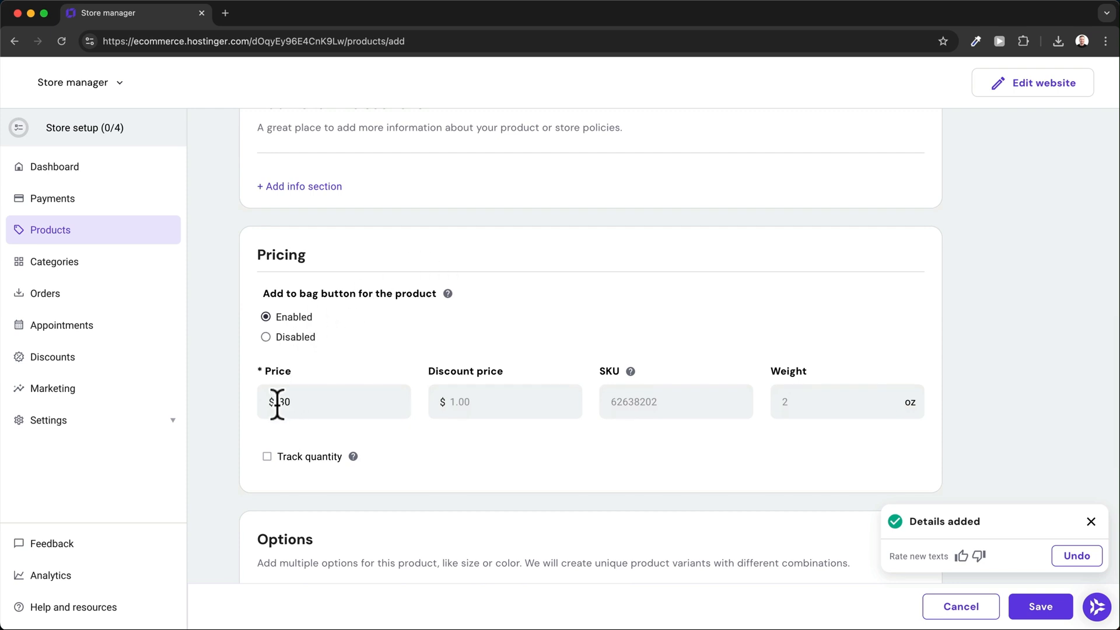
{"action": "double_click", "coordinate": [283, 401]}
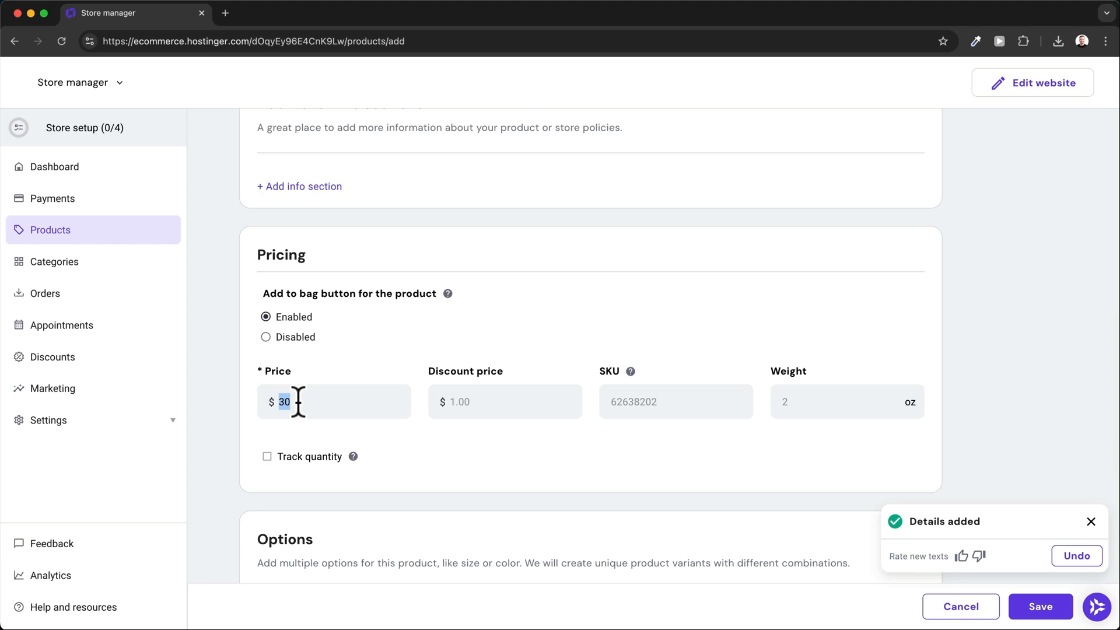
{"action": "type", "text": "50"}
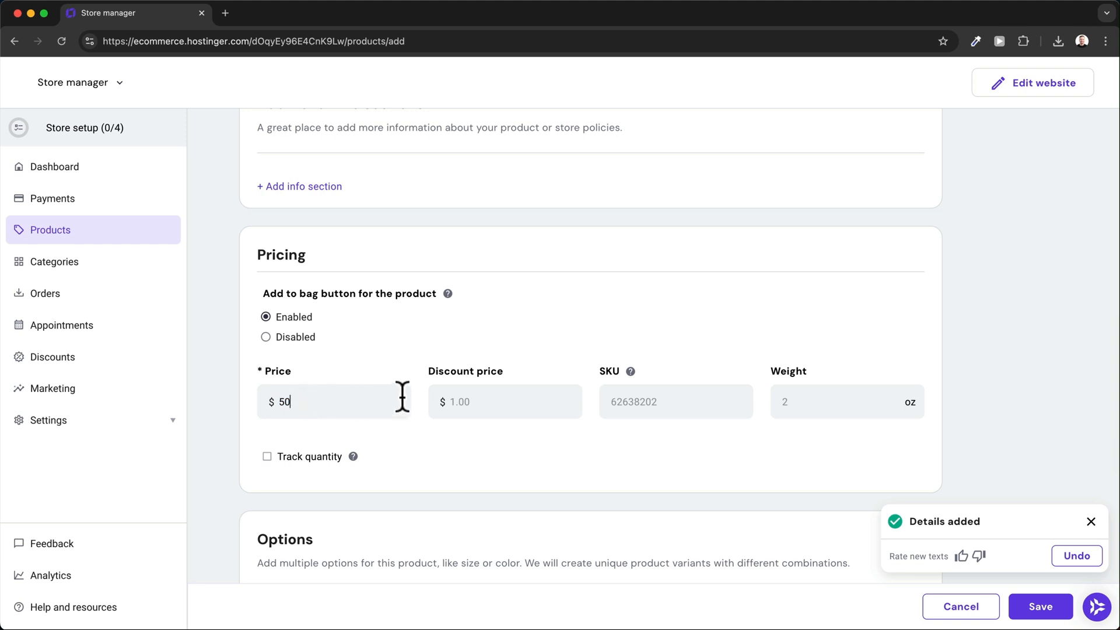
{"action": "left_click", "coordinate": [501, 402]}
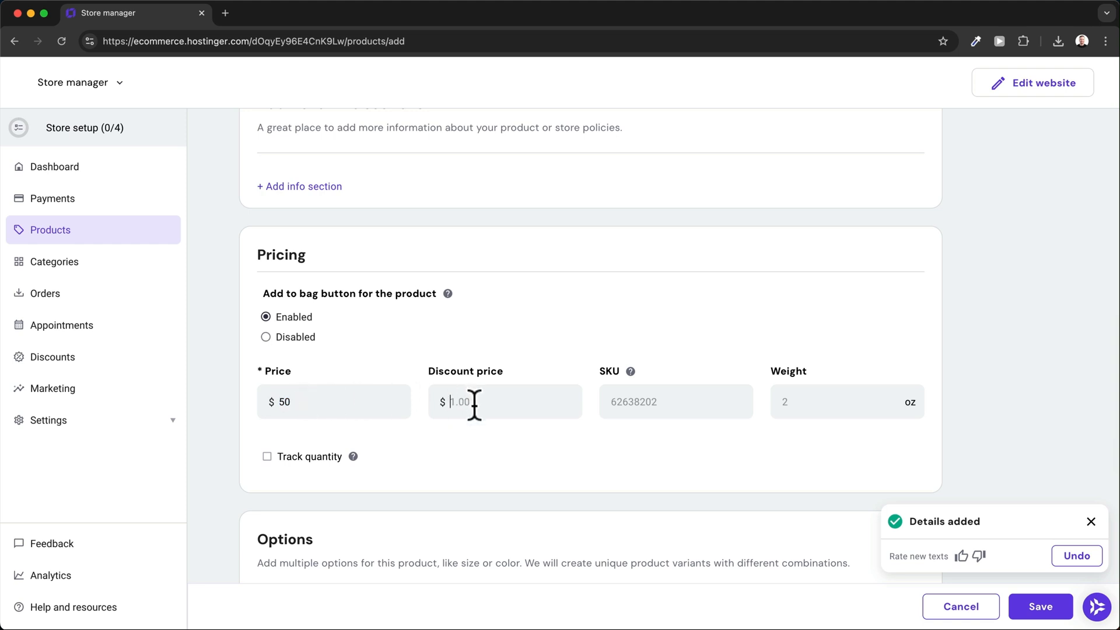
{"action": "type", "text": "40"}
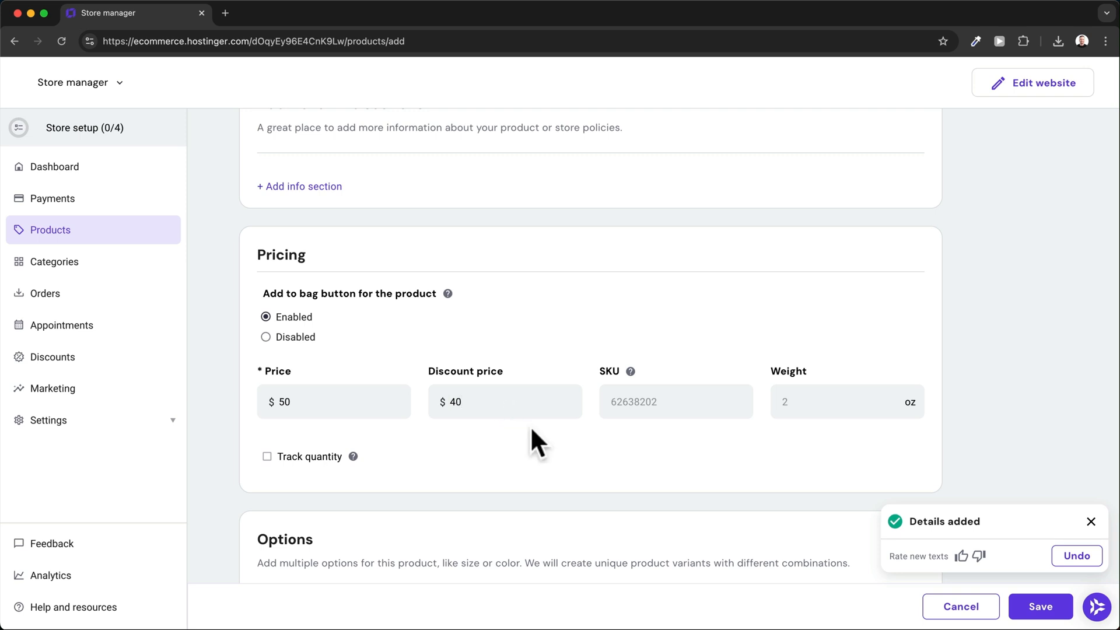
{"action": "scroll", "scroll_direction": "down", "scroll_amount": 3}
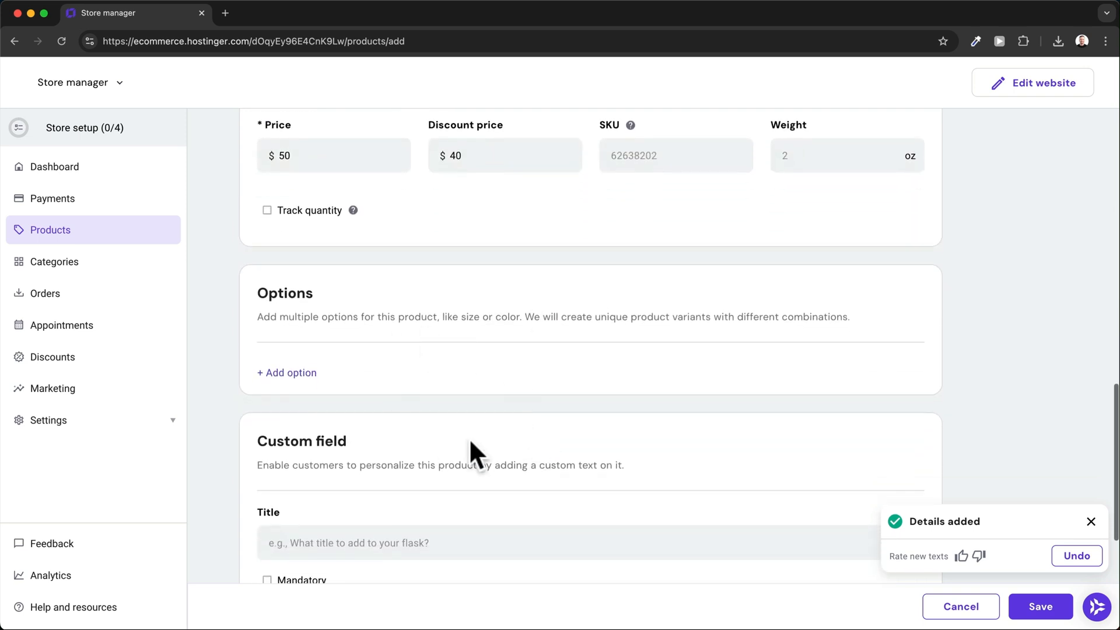
{"action": "scroll", "scroll_direction": "down", "scroll_amount": 3}
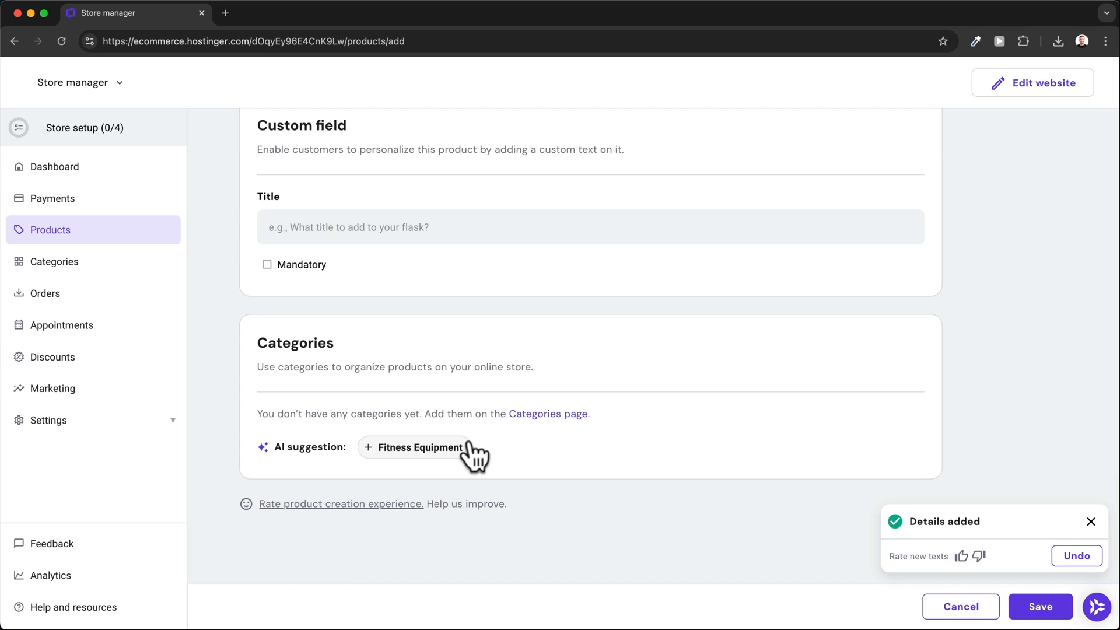
{"action": "mouse_move", "coordinate": [953, 564]}
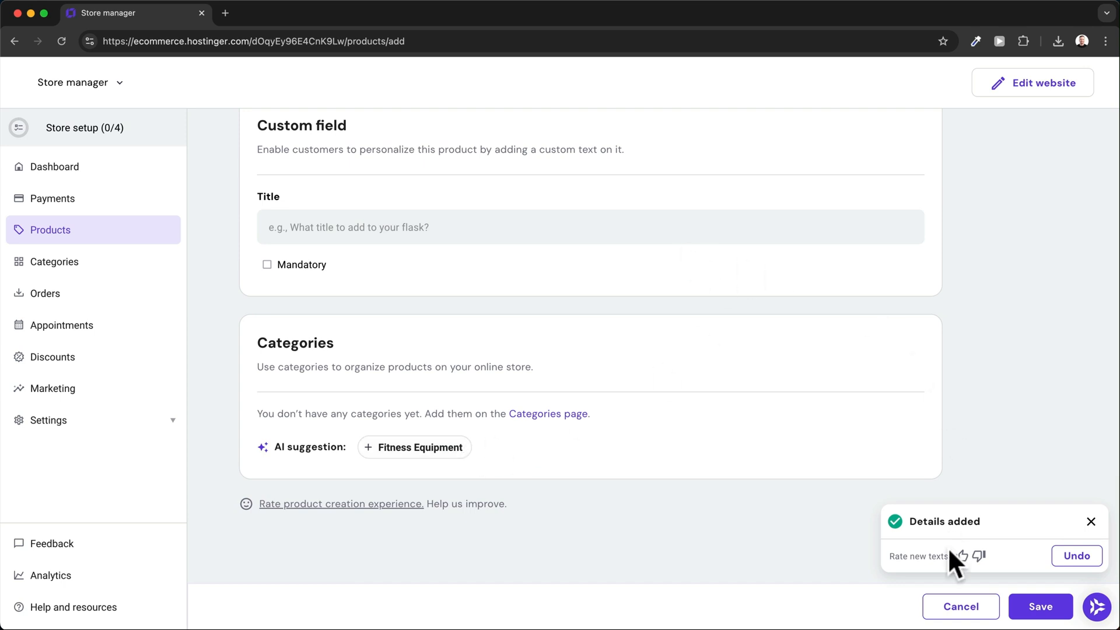
{"action": "left_click", "coordinate": [1040, 606]}
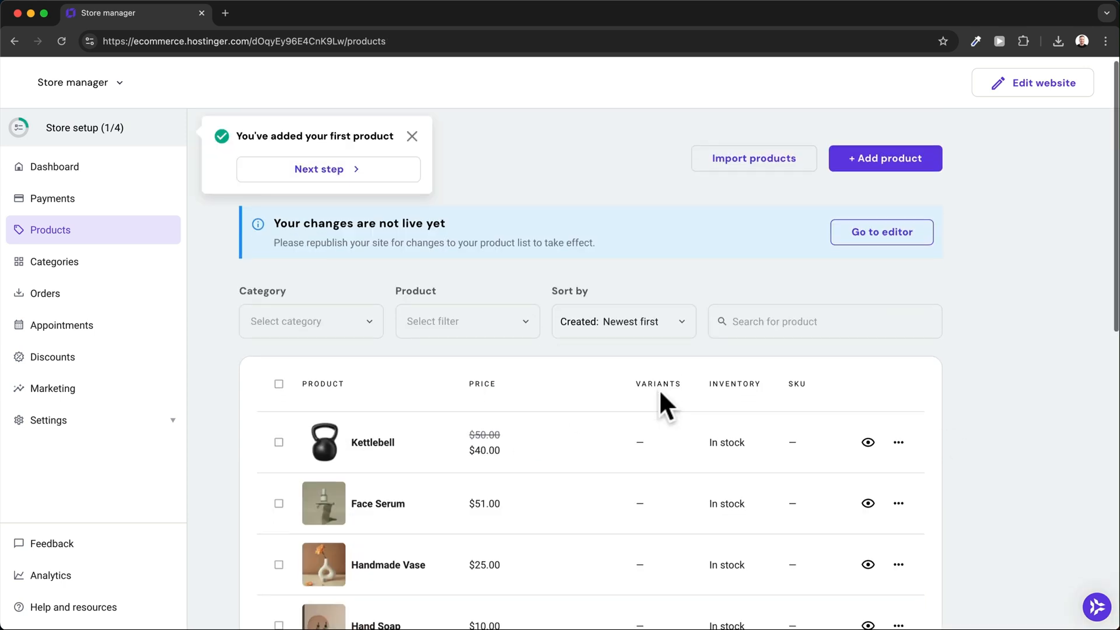
{"action": "scroll", "scroll_direction": "down", "scroll_amount": 3}
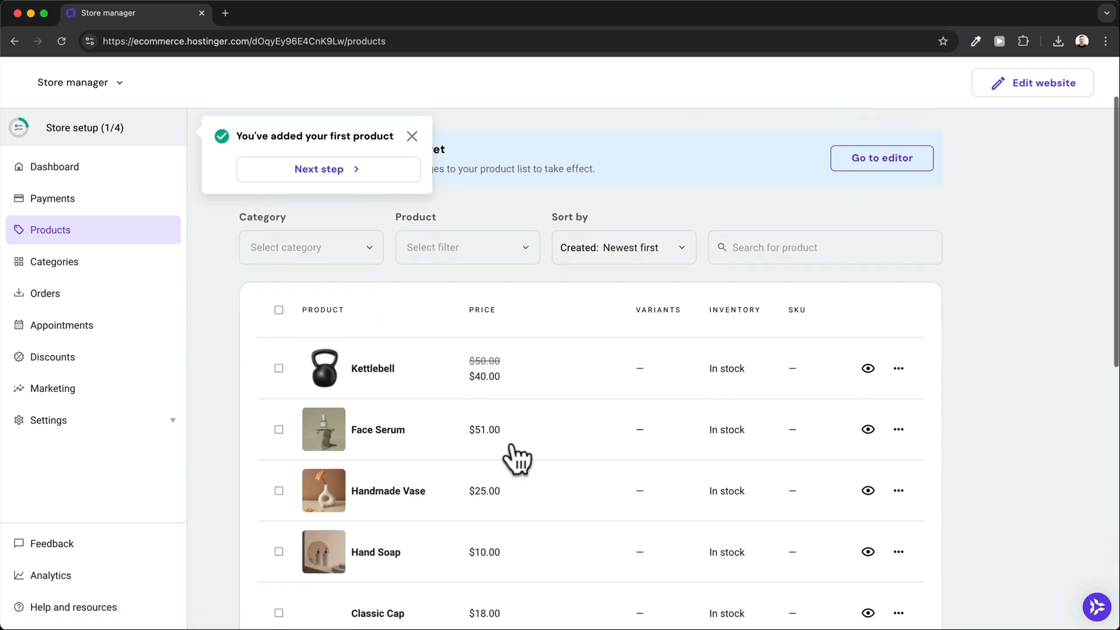
{"action": "mouse_move", "coordinate": [640, 387]}
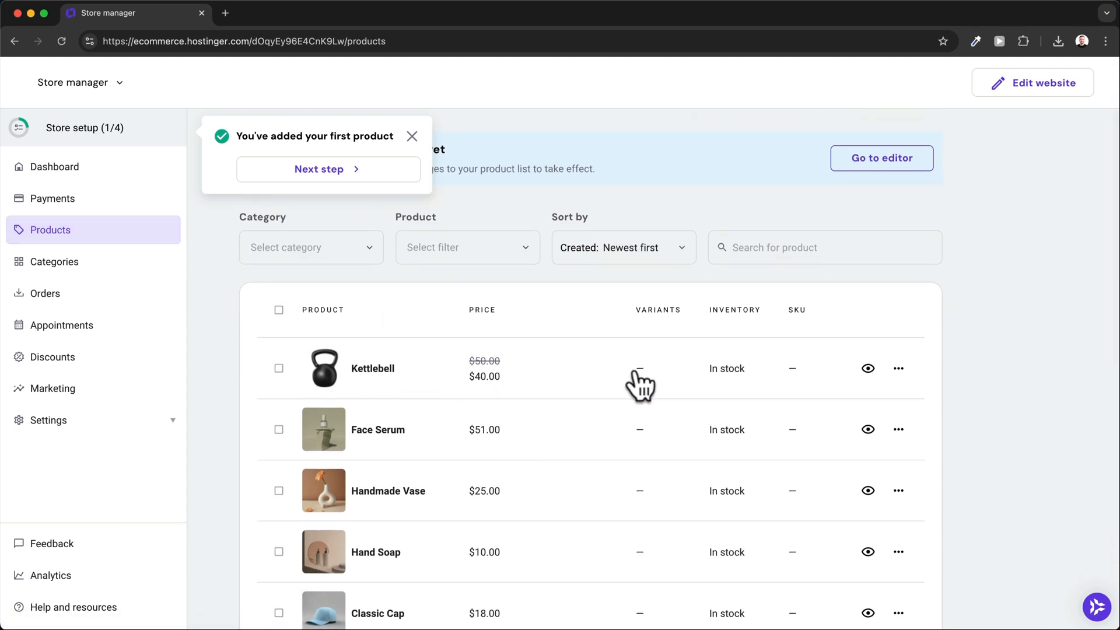
Step: From the dashboard, enter Add payments and review the available payment providers
{"action": "left_click", "coordinate": [55, 167]}
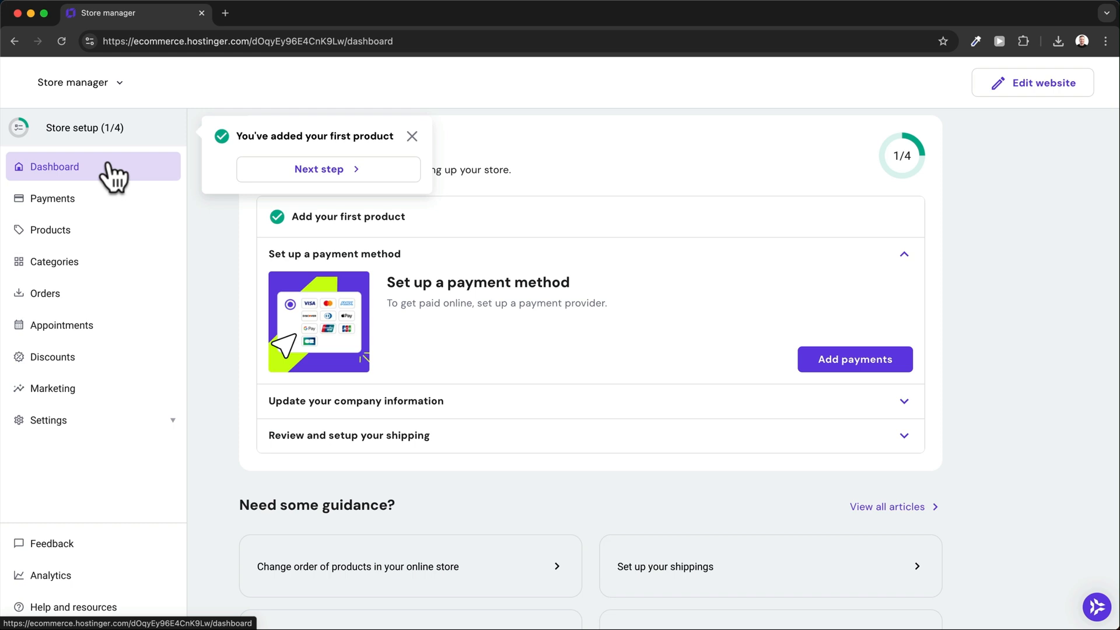
{"action": "mouse_move", "coordinate": [611, 303]}
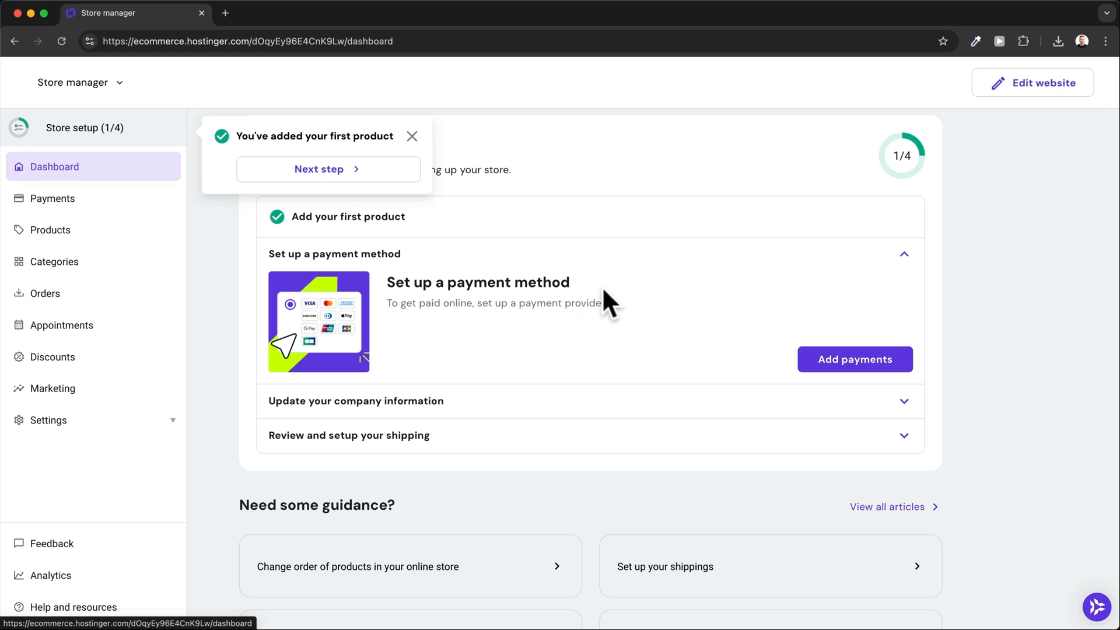
{"action": "mouse_move", "coordinate": [855, 358]}
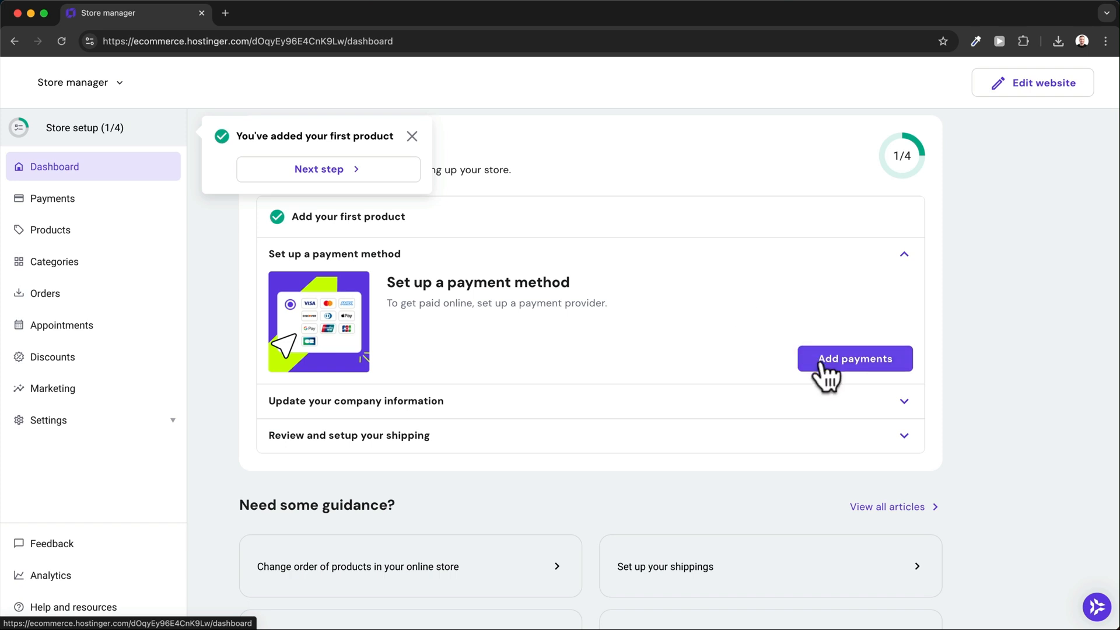
{"action": "left_click", "coordinate": [854, 358]}
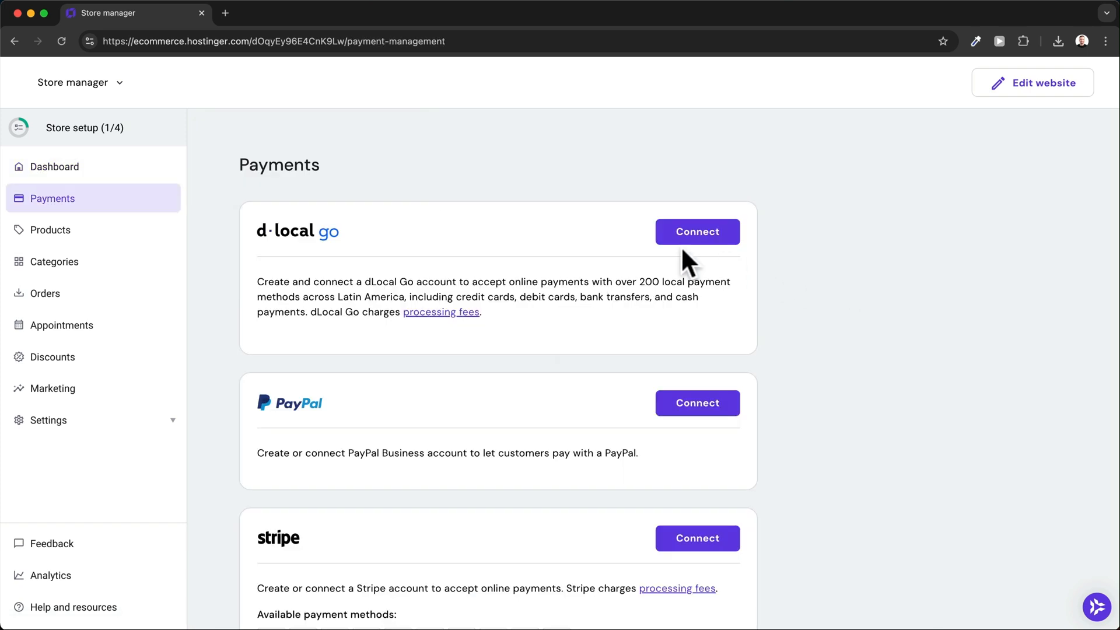
{"action": "scroll", "scroll_direction": "down", "scroll_amount": 3}
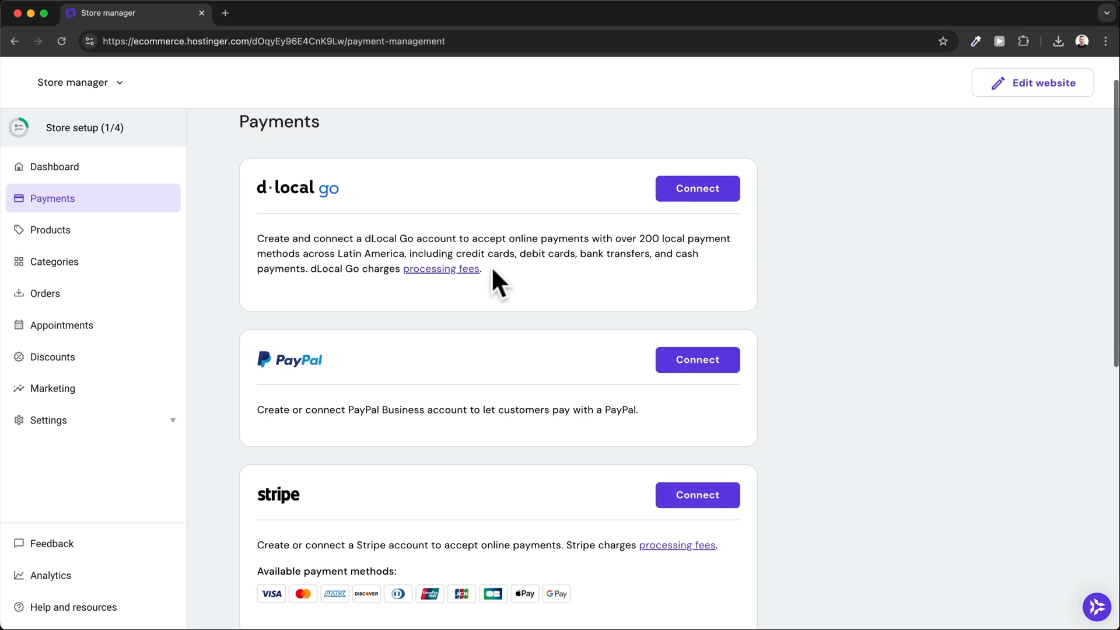
{"action": "scroll", "scroll_direction": "down", "scroll_amount": 3}
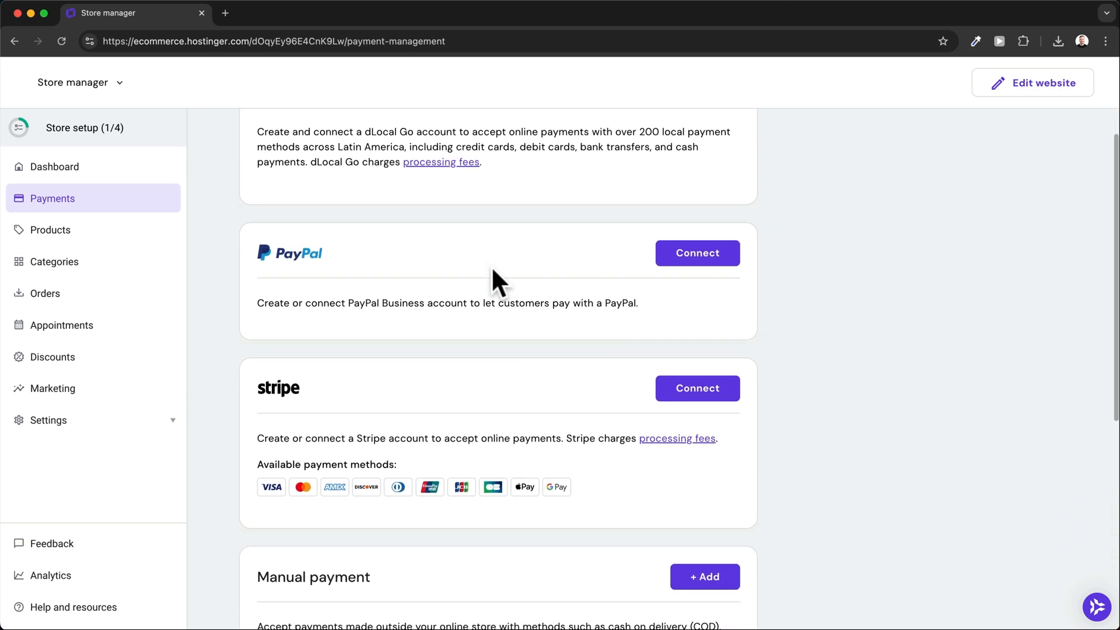
{"action": "mouse_move", "coordinate": [697, 253]}
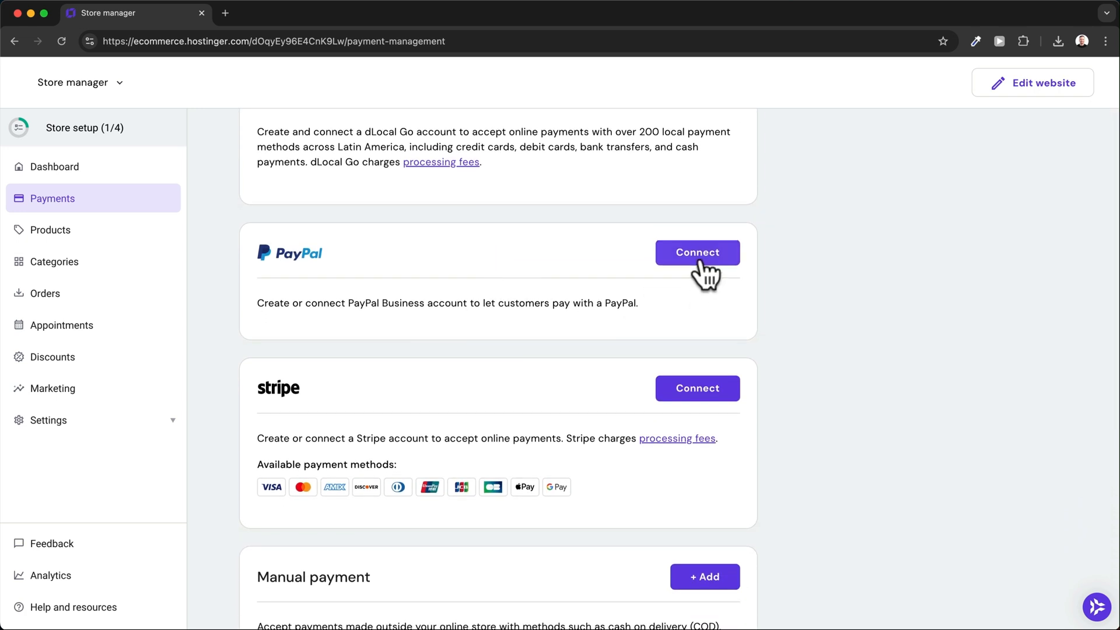
{"action": "scroll", "scroll_direction": "down", "scroll_amount": 3}
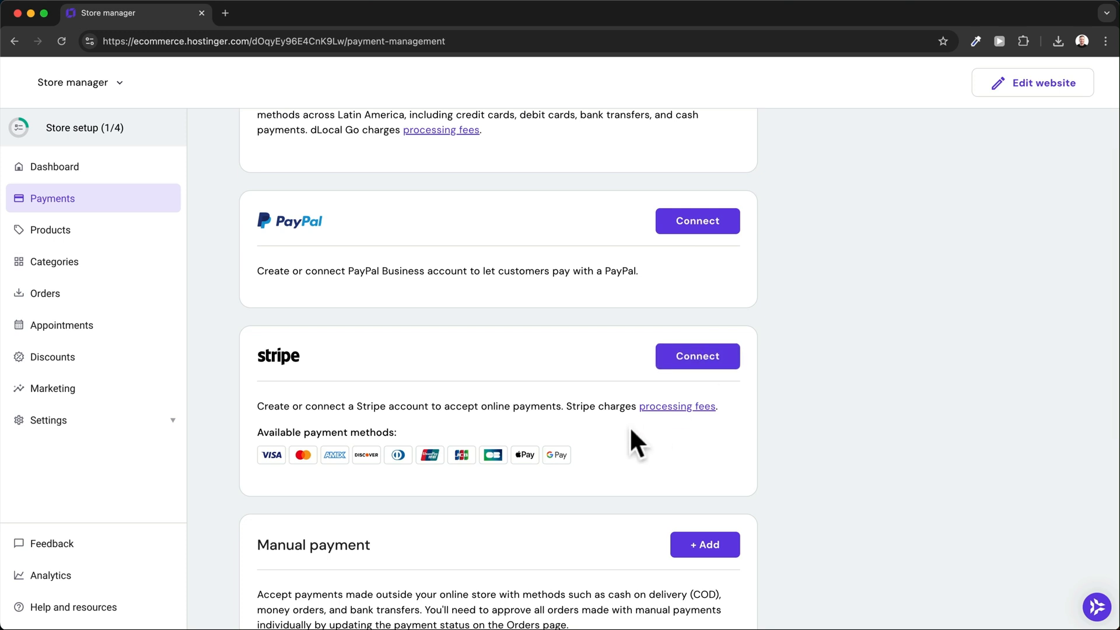
{"action": "mouse_move", "coordinate": [446, 434]}
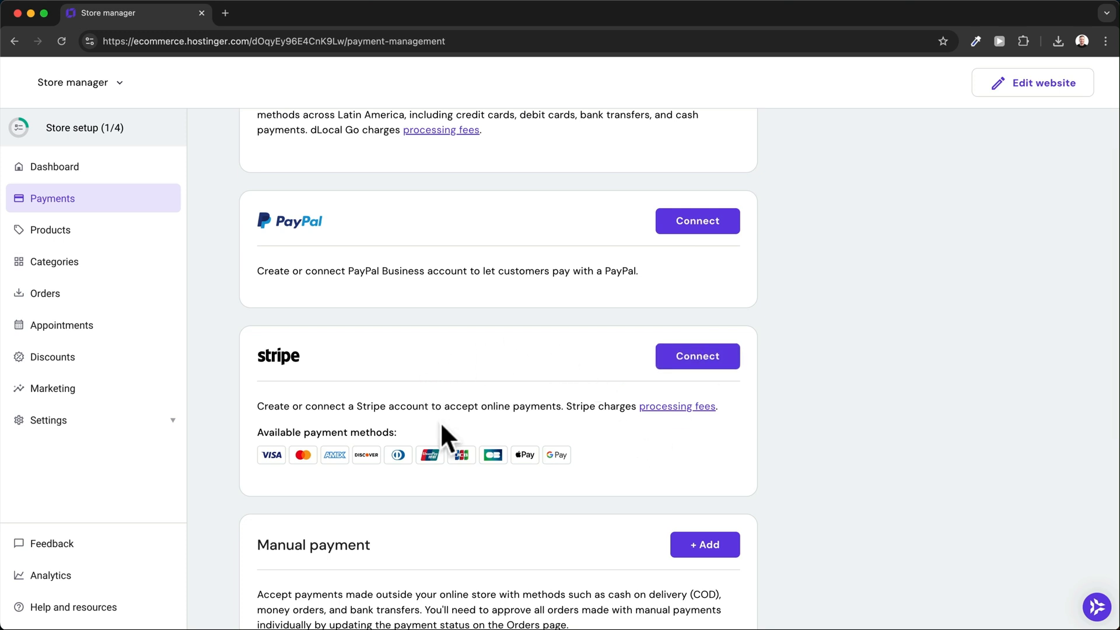
{"action": "mouse_move", "coordinate": [575, 401]}
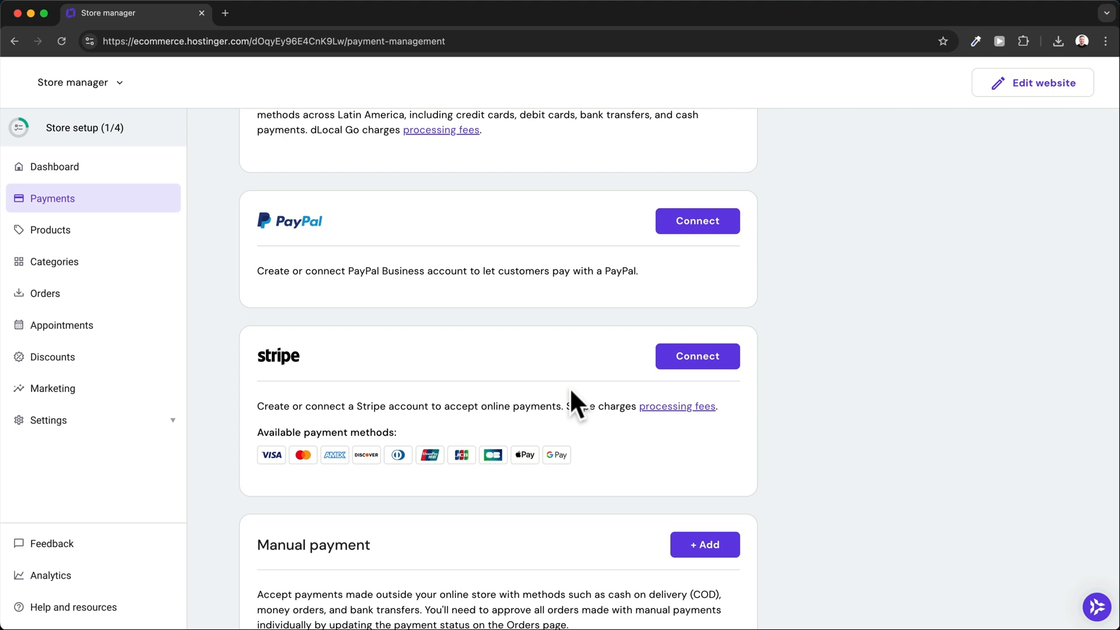
{"action": "mouse_move", "coordinate": [565, 467]}
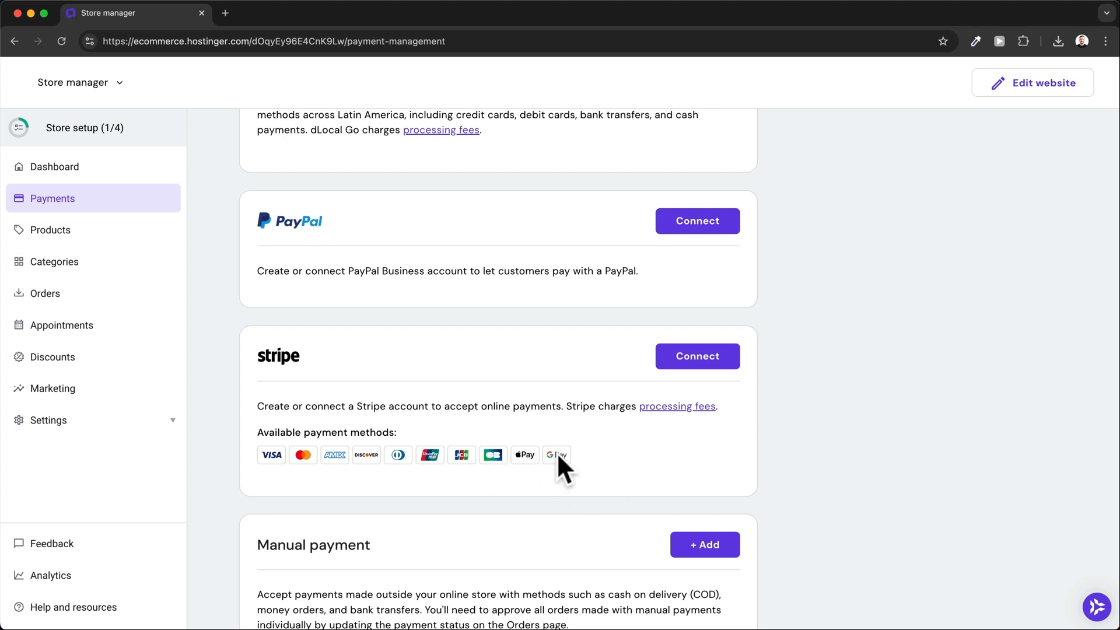
{"action": "scroll", "scroll_direction": "down", "scroll_amount": 3}
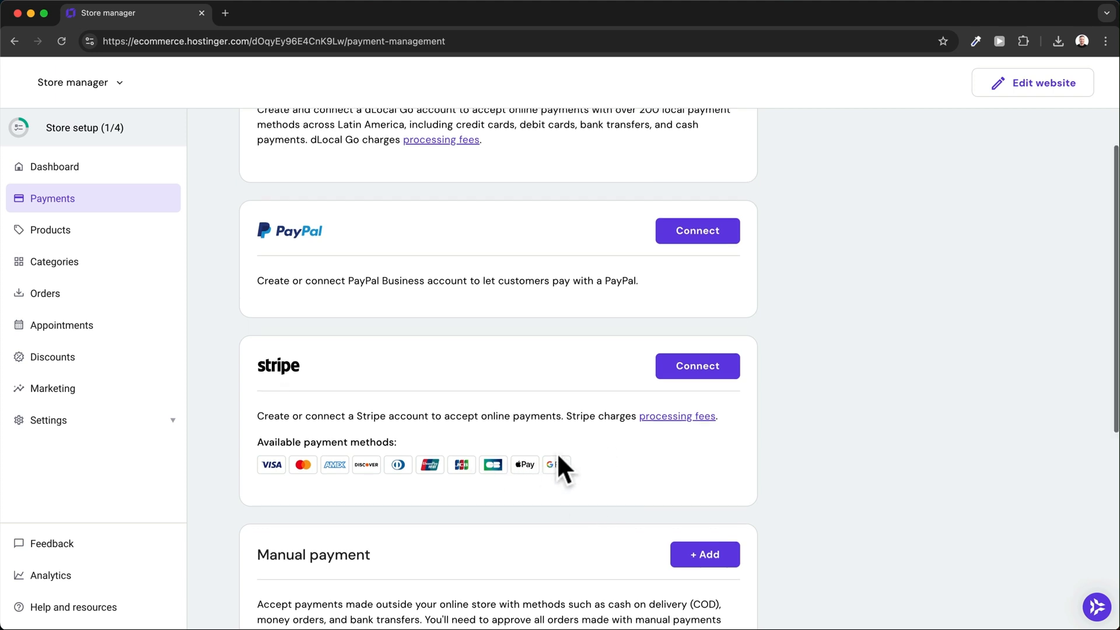
{"action": "scroll", "scroll_direction": "down", "scroll_amount": 3}
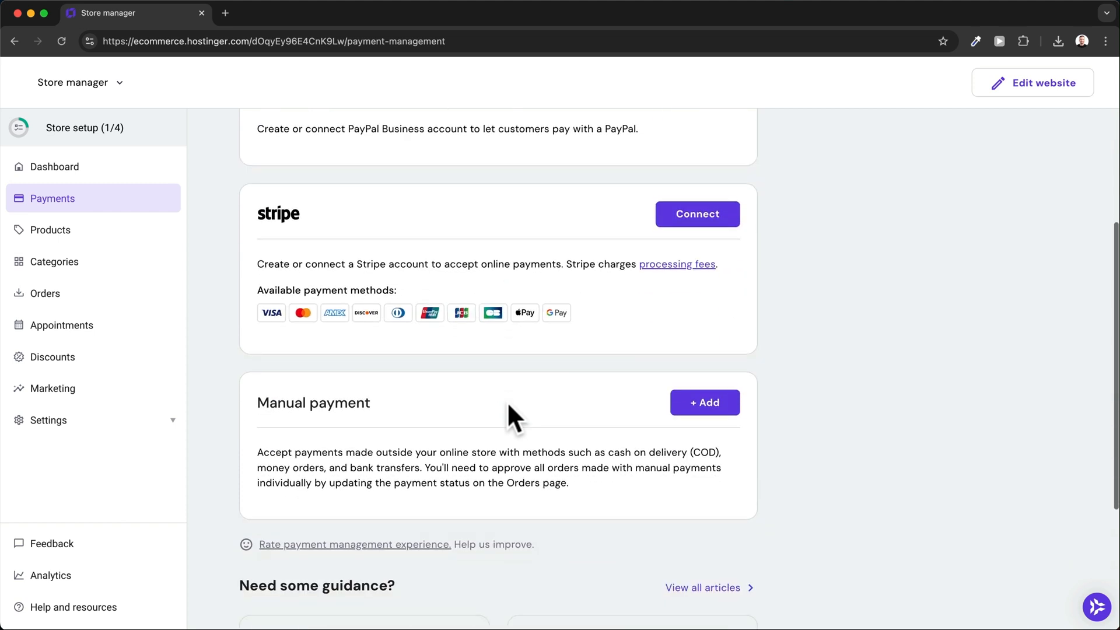
{"action": "mouse_move", "coordinate": [369, 408]}
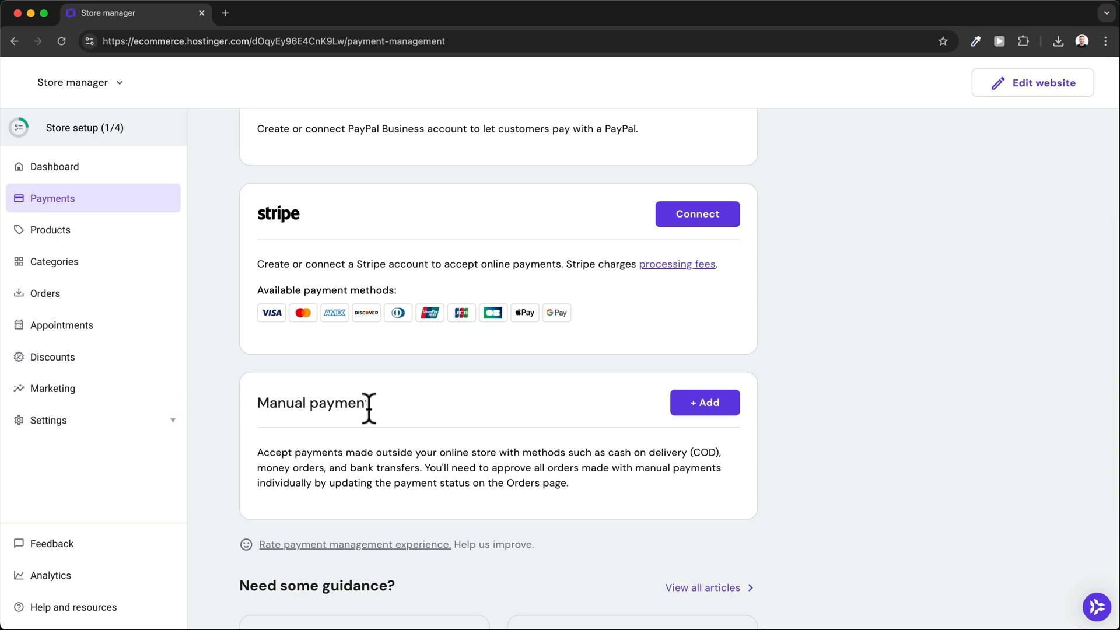
{"action": "scroll", "scroll_direction": "up", "scroll_amount": 3}
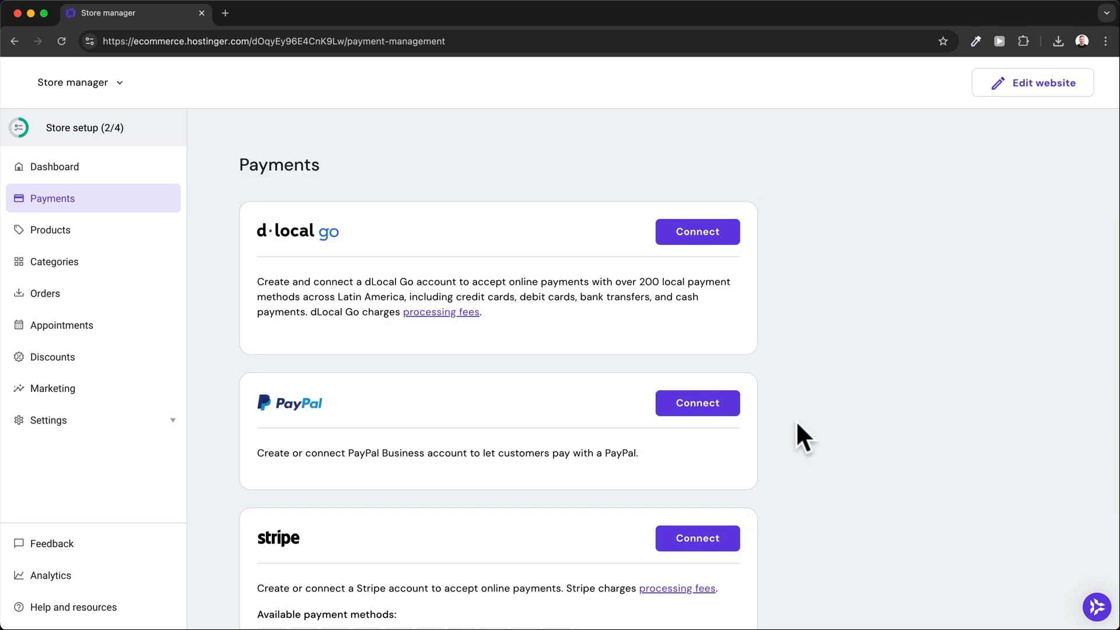
{"action": "mouse_move", "coordinate": [129, 175]}
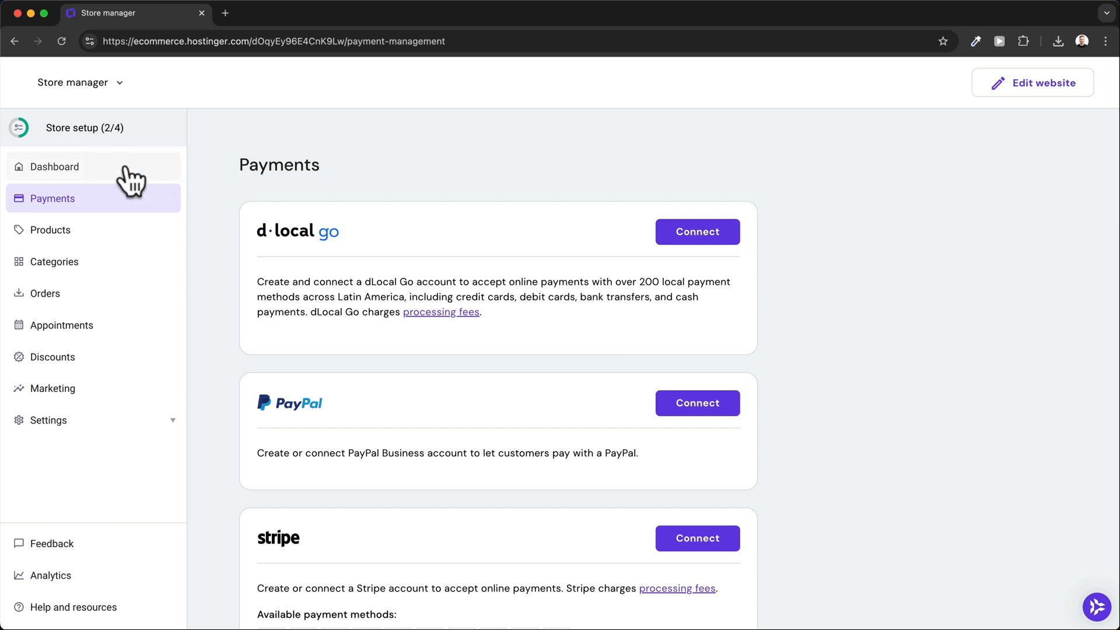
Step: Save the Strive Fitness LLC company information form and return to the dashboard at 3/4
{"action": "left_click", "coordinate": [55, 167]}
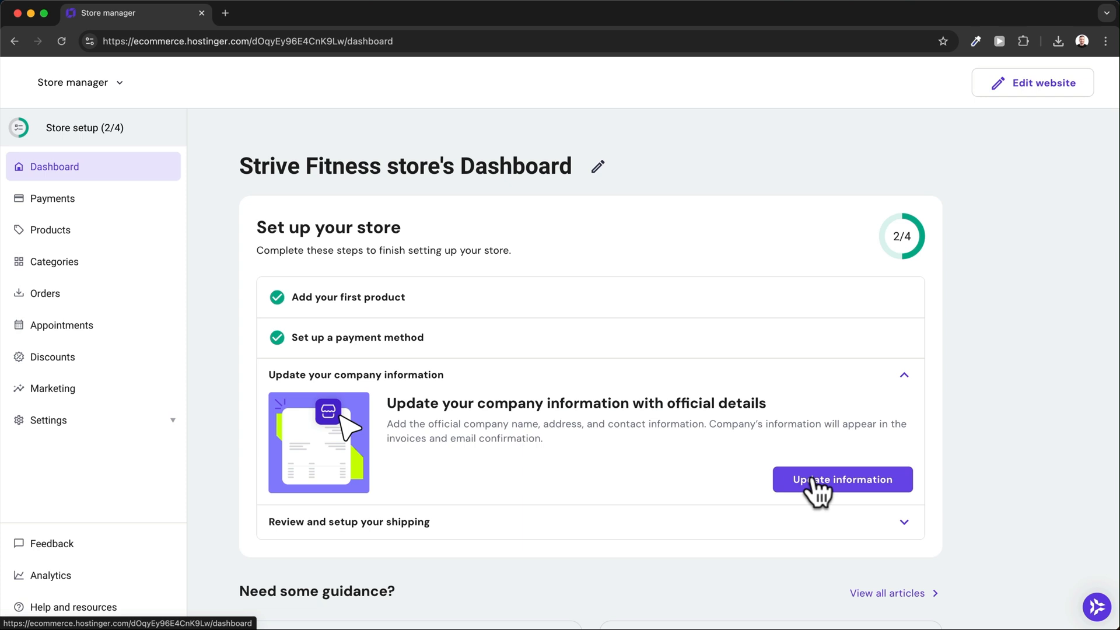
{"action": "left_click", "coordinate": [841, 479]}
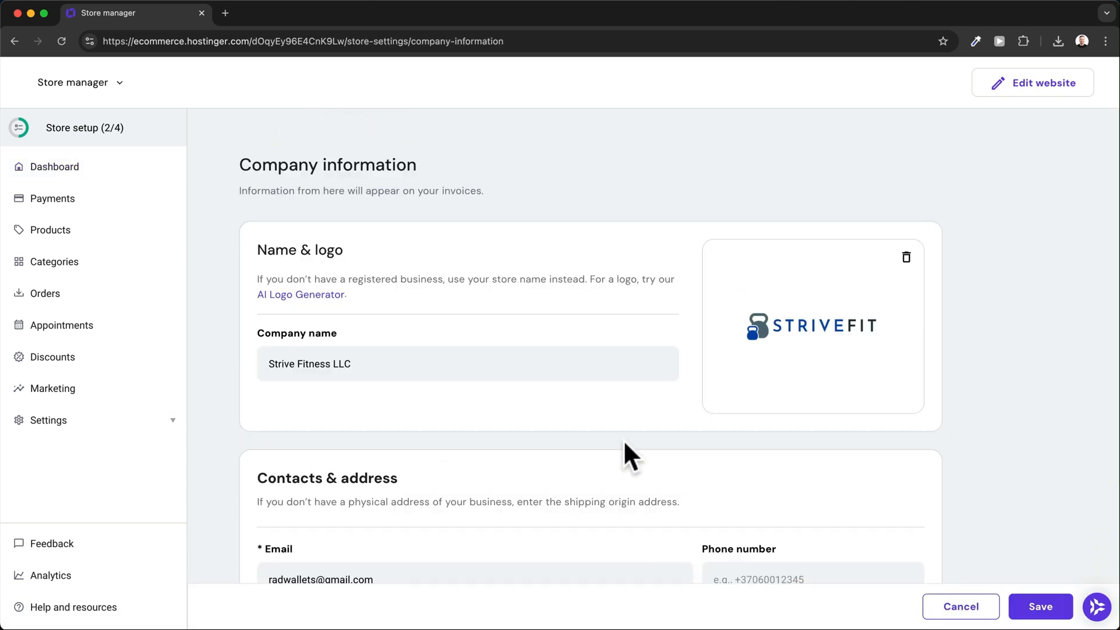
{"action": "left_click", "coordinate": [1040, 607]}
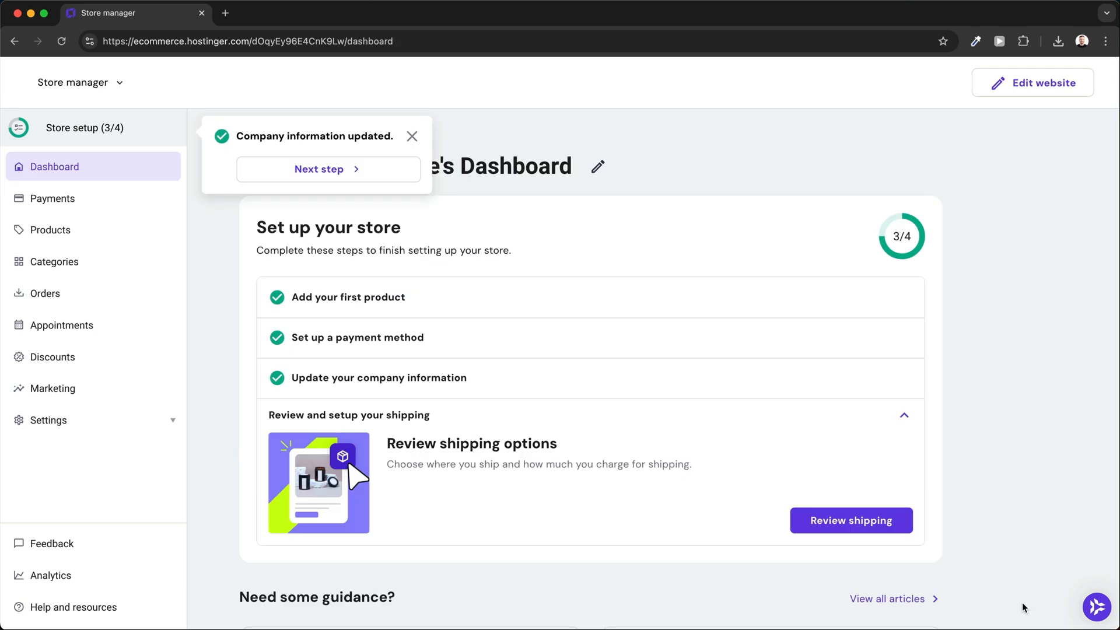
{"action": "mouse_move", "coordinate": [1010, 489]}
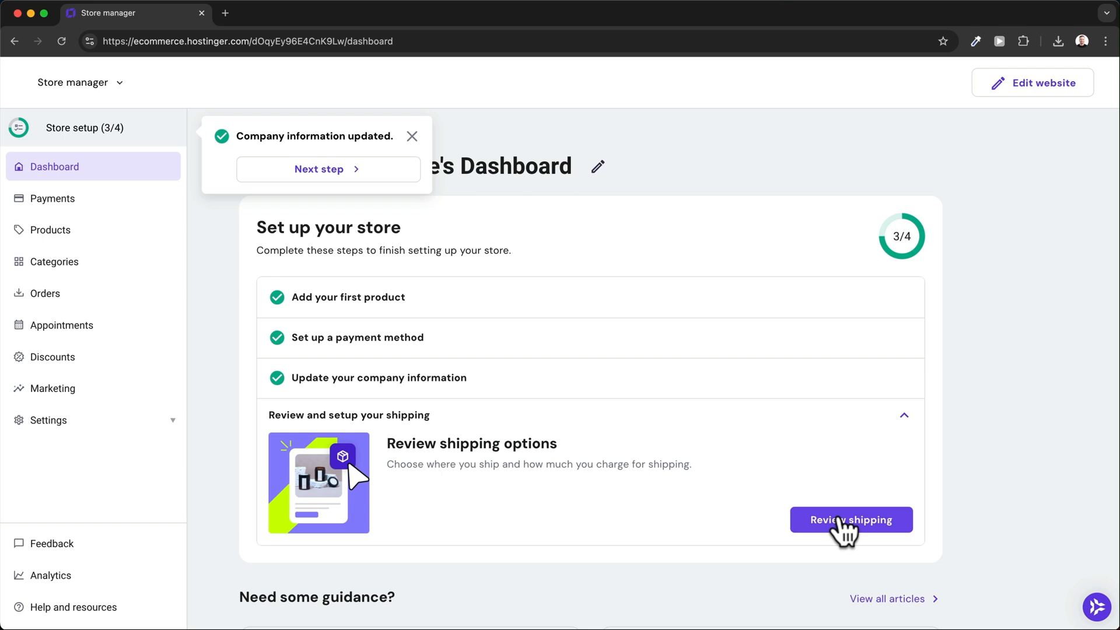
Step: Start shipping review and name the zone 'United States' with United States as its country
{"action": "left_click", "coordinate": [850, 519]}
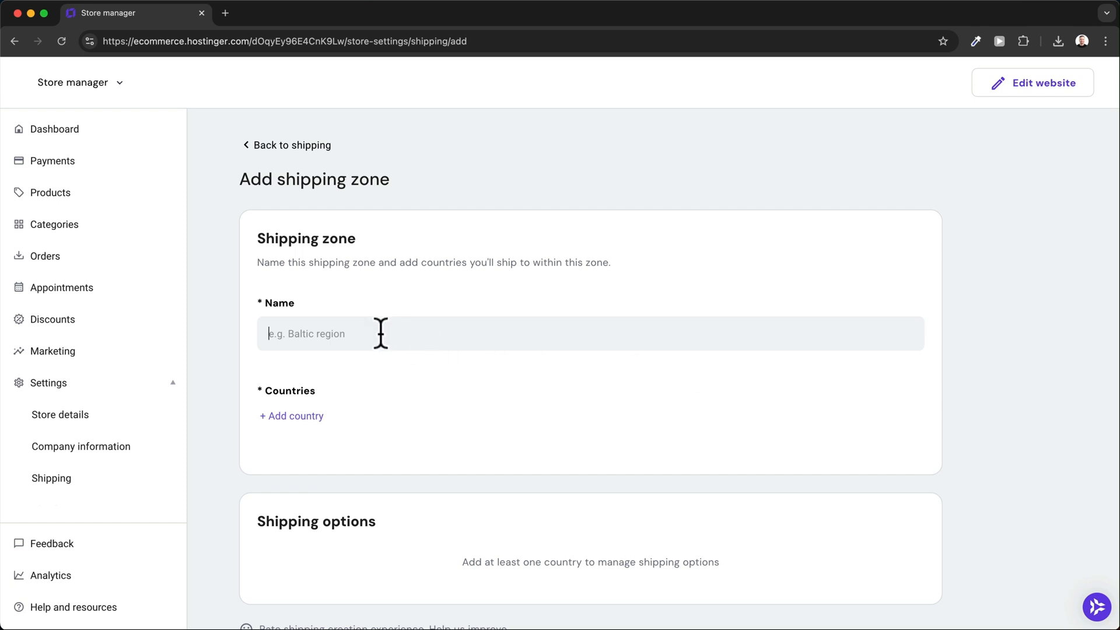
{"action": "type", "text": "United Stat"}
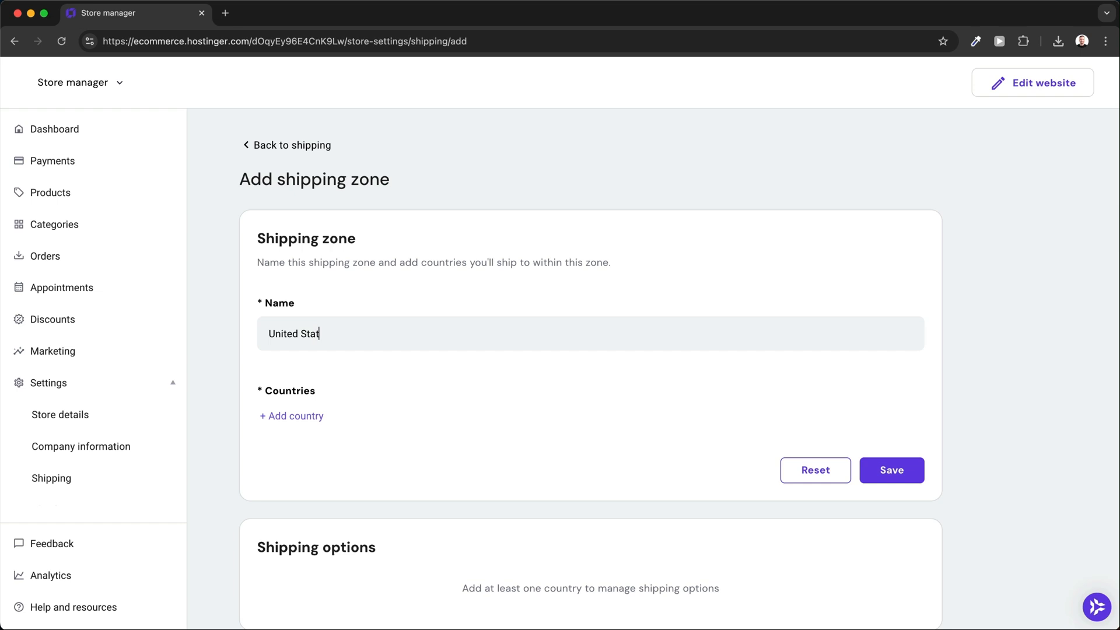
{"action": "type", "text": "es"}
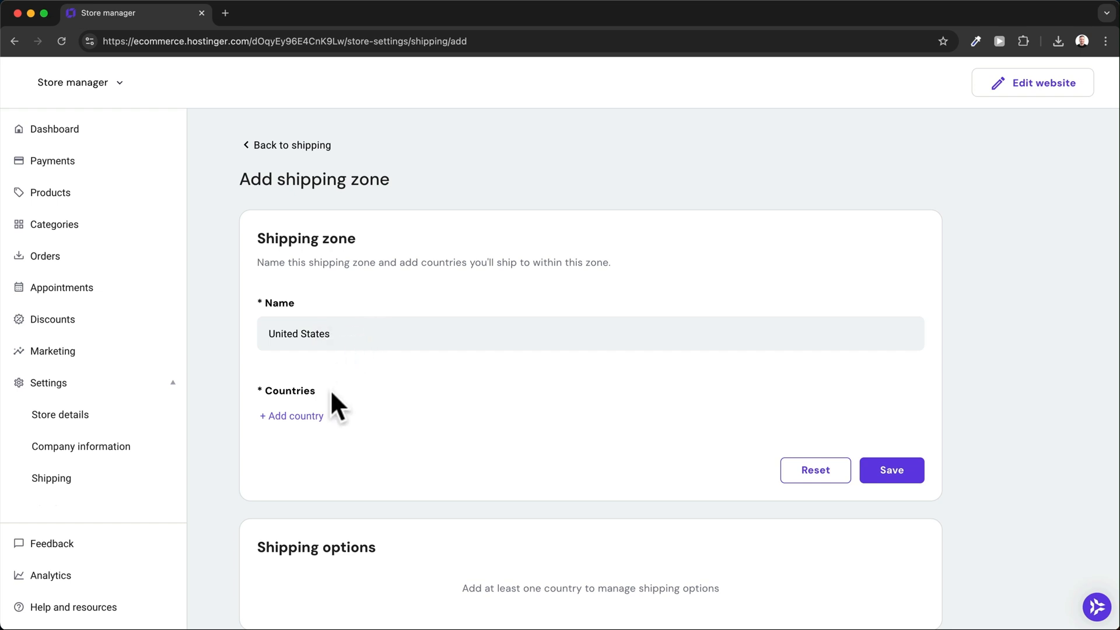
{"action": "left_click", "coordinate": [291, 415]}
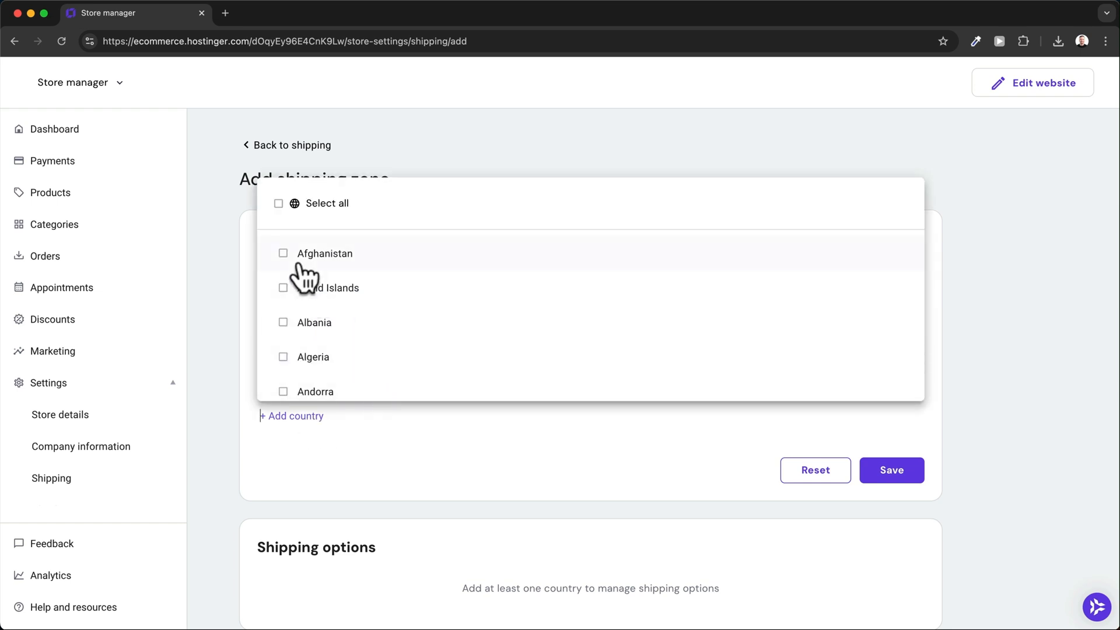
{"action": "left_click", "coordinate": [329, 521]}
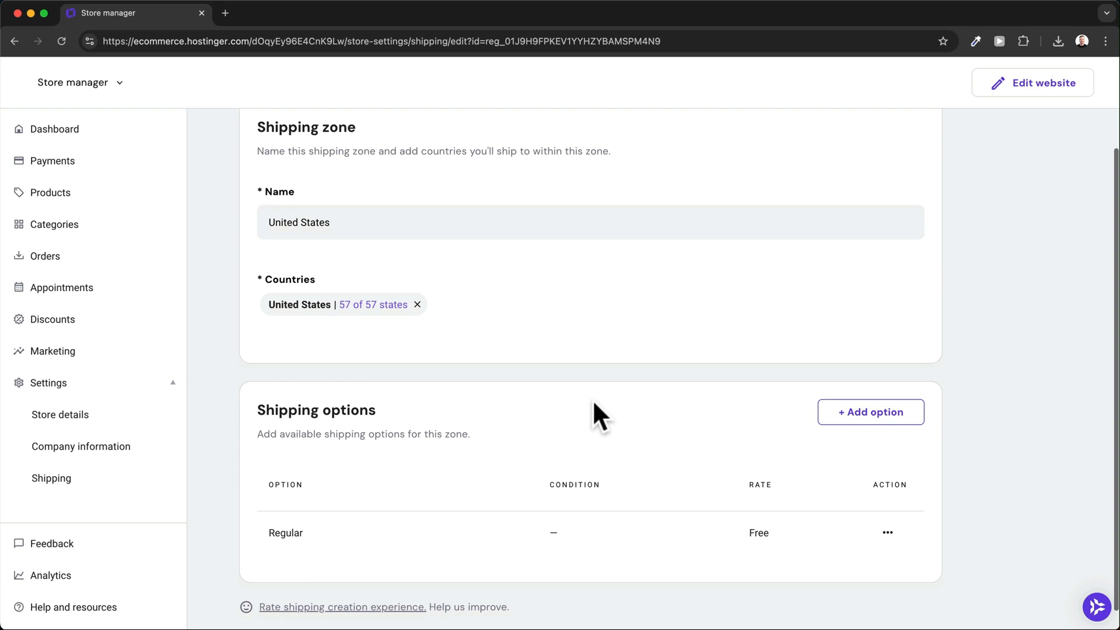
{"action": "mouse_move", "coordinate": [296, 546]}
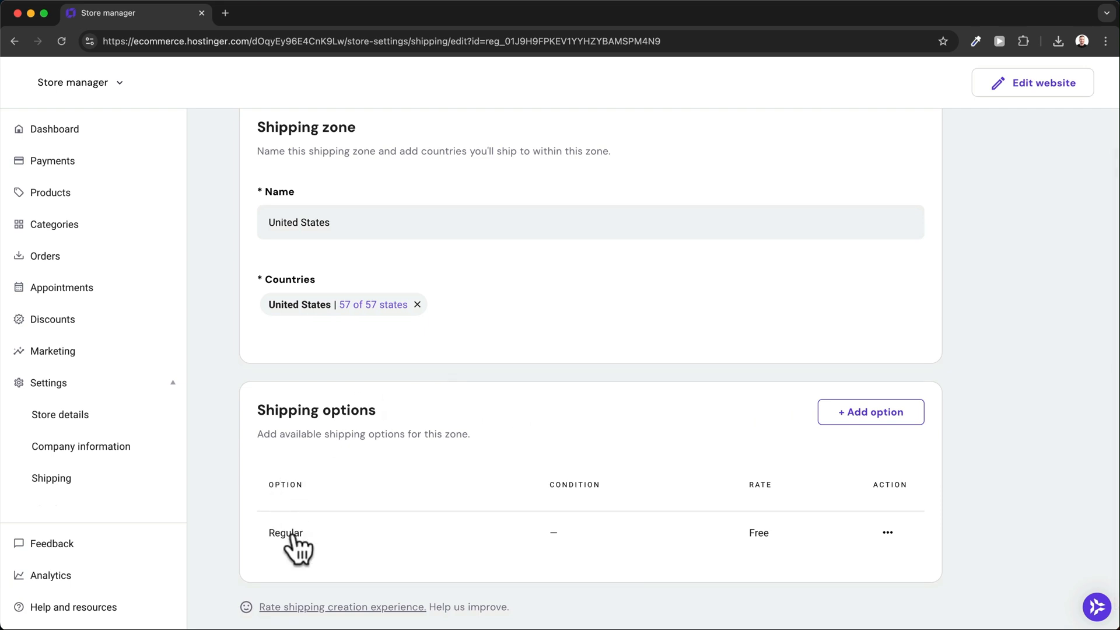
{"action": "mouse_move", "coordinate": [282, 555]}
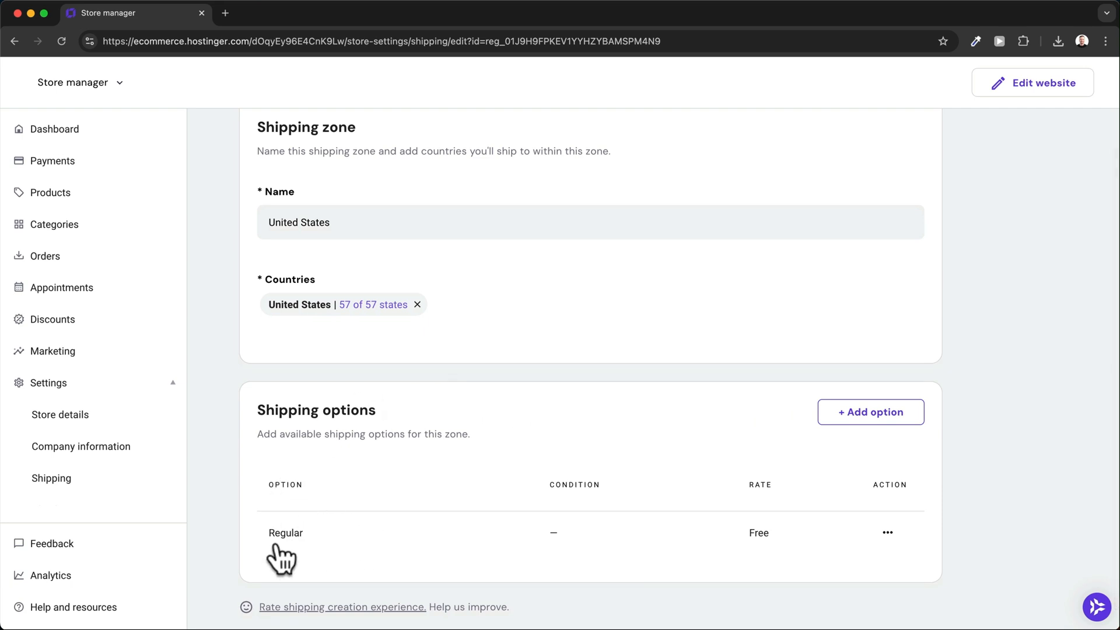
{"action": "mouse_move", "coordinate": [784, 532]}
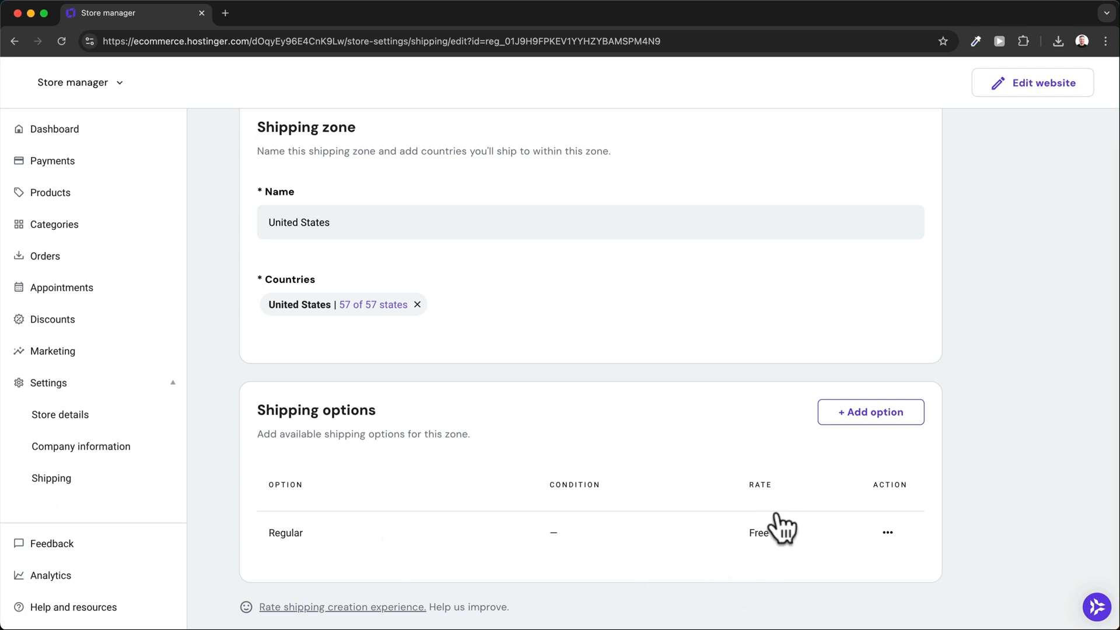
{"action": "mouse_move", "coordinate": [768, 549]}
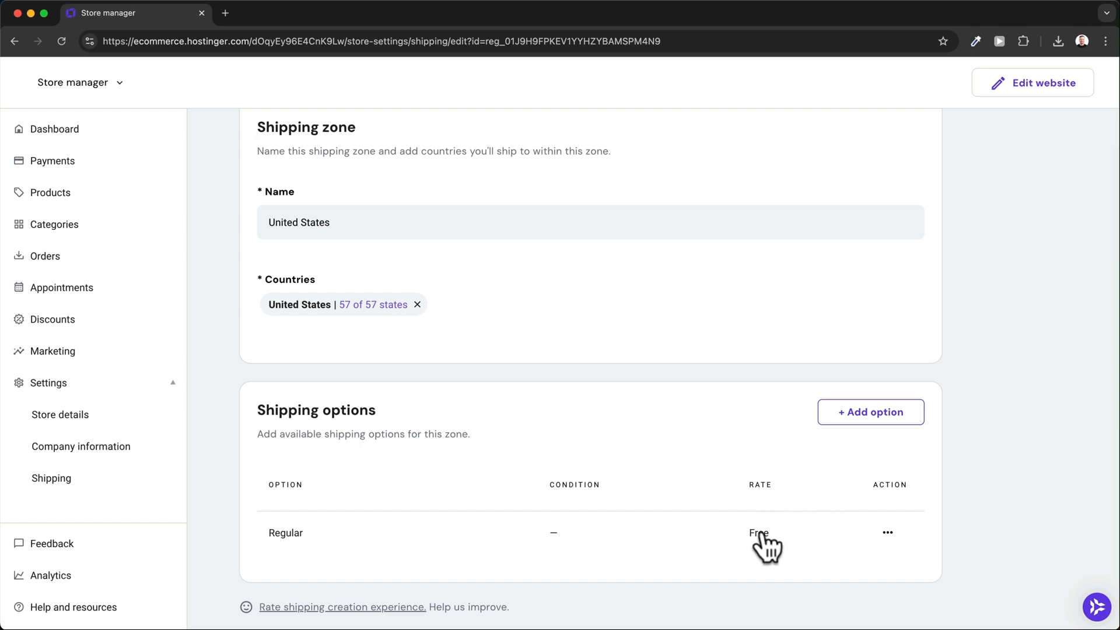
Step: Edit the Regular shipping option to an $8 rate and save the updated zone
{"action": "left_click", "coordinate": [888, 532]}
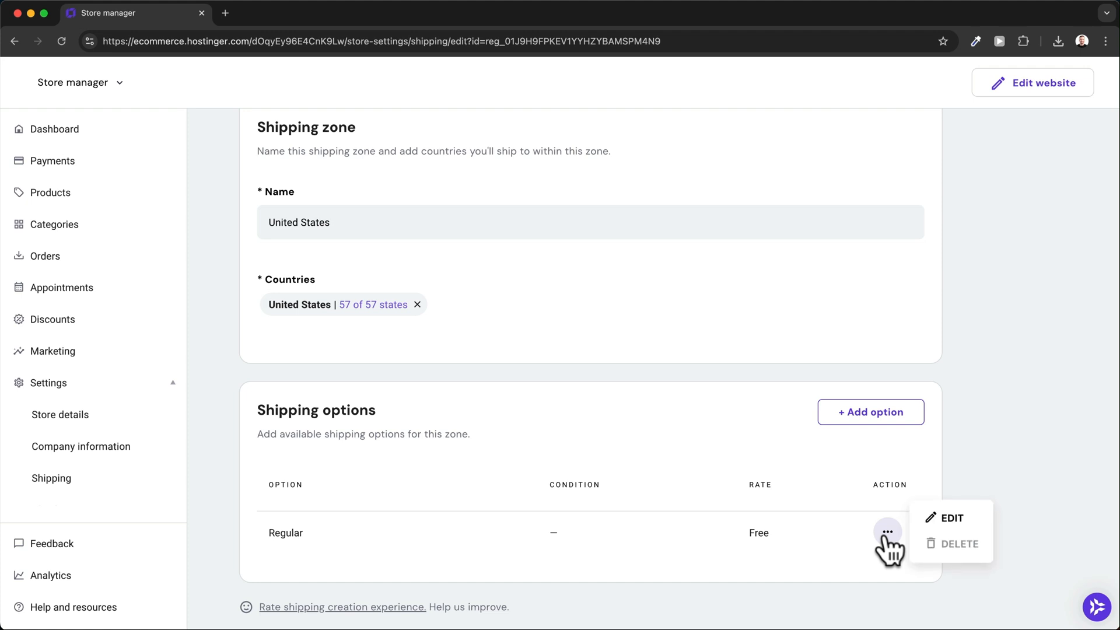
{"action": "left_click", "coordinate": [950, 517]}
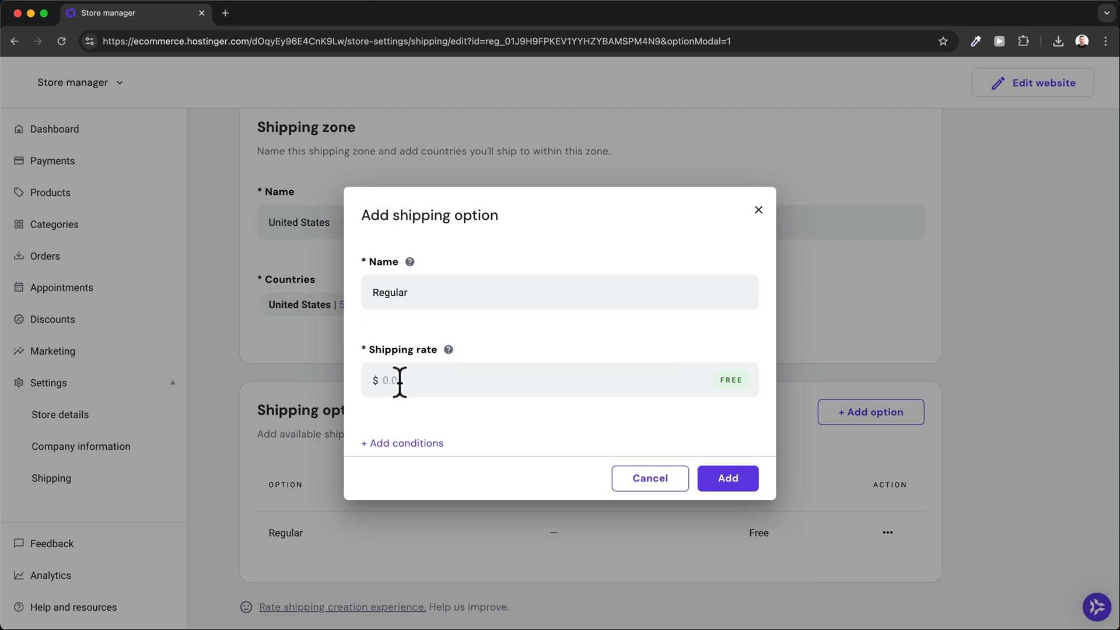
{"action": "type", "text": "8"}
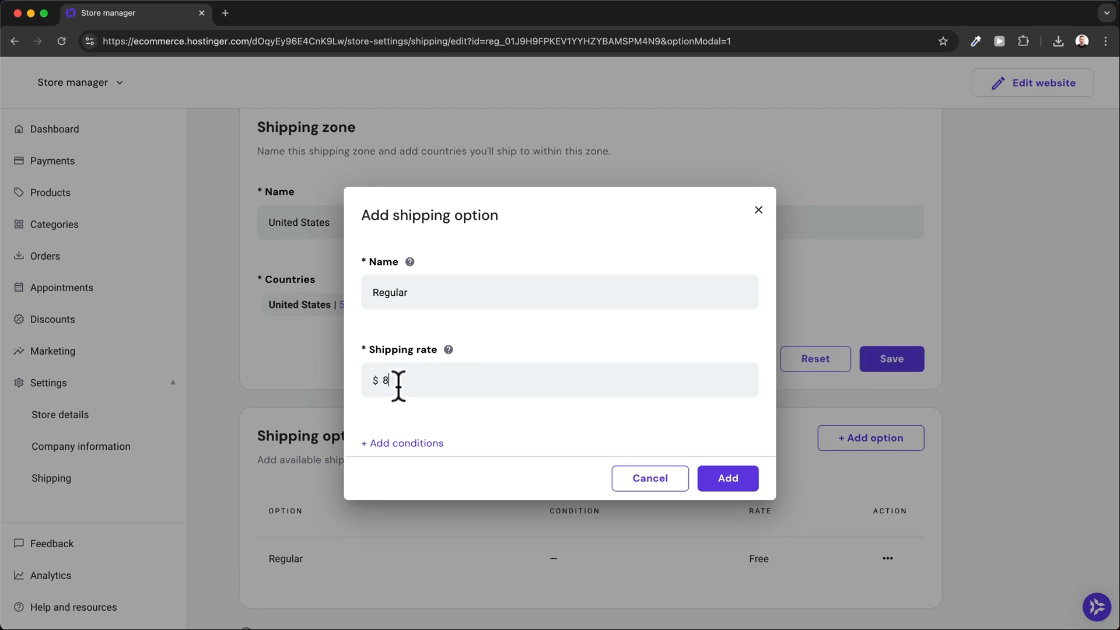
{"action": "left_click", "coordinate": [727, 477]}
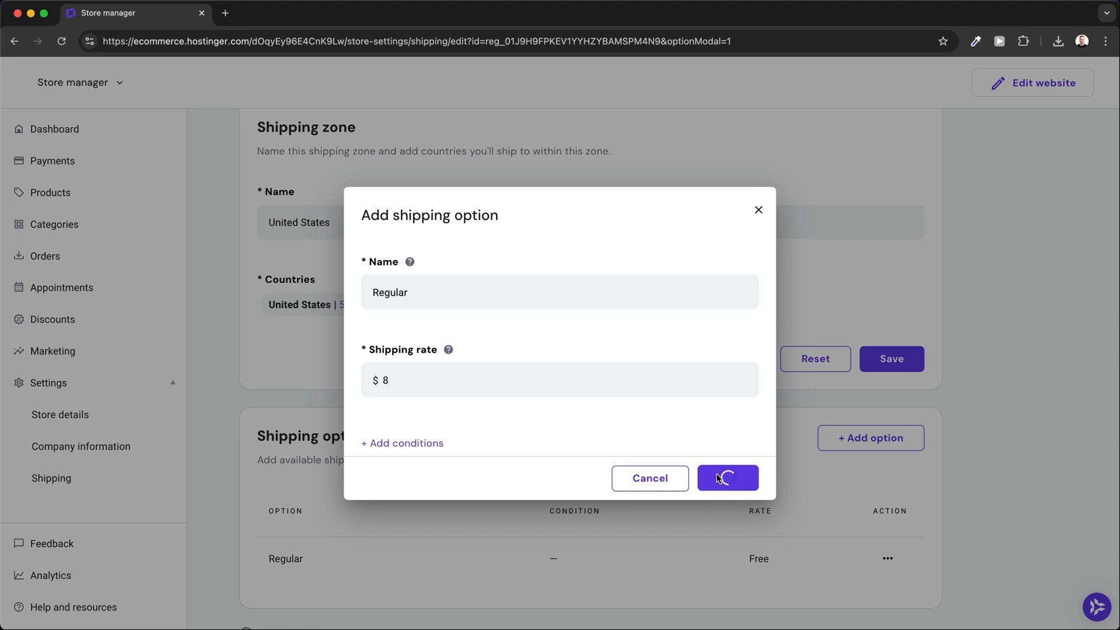
{"action": "left_click", "coordinate": [727, 479]}
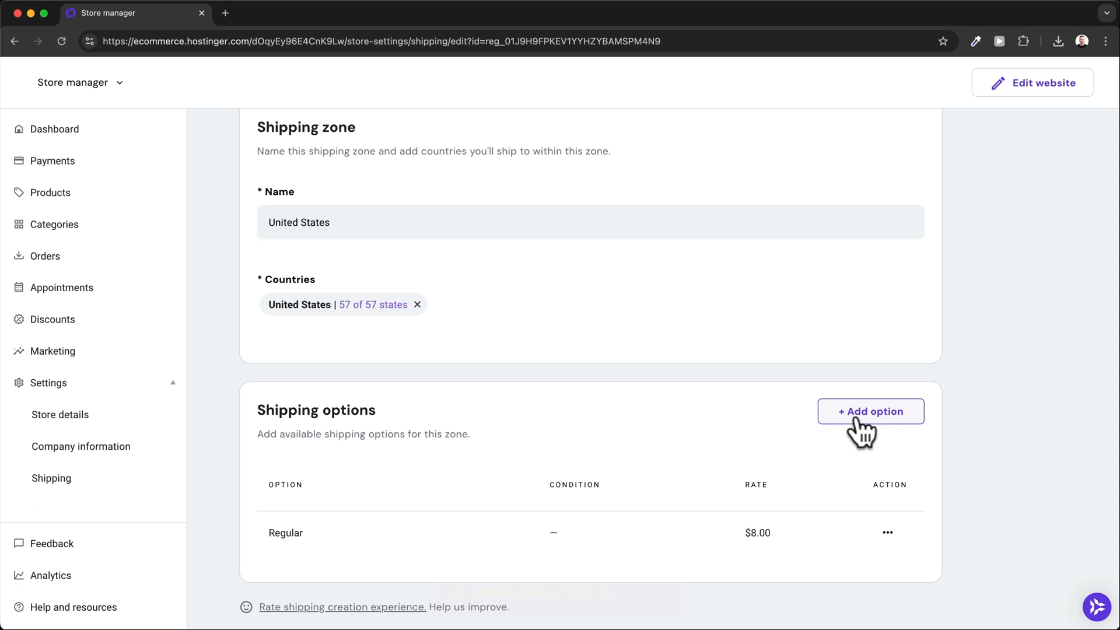
{"action": "left_click", "coordinate": [870, 410]}
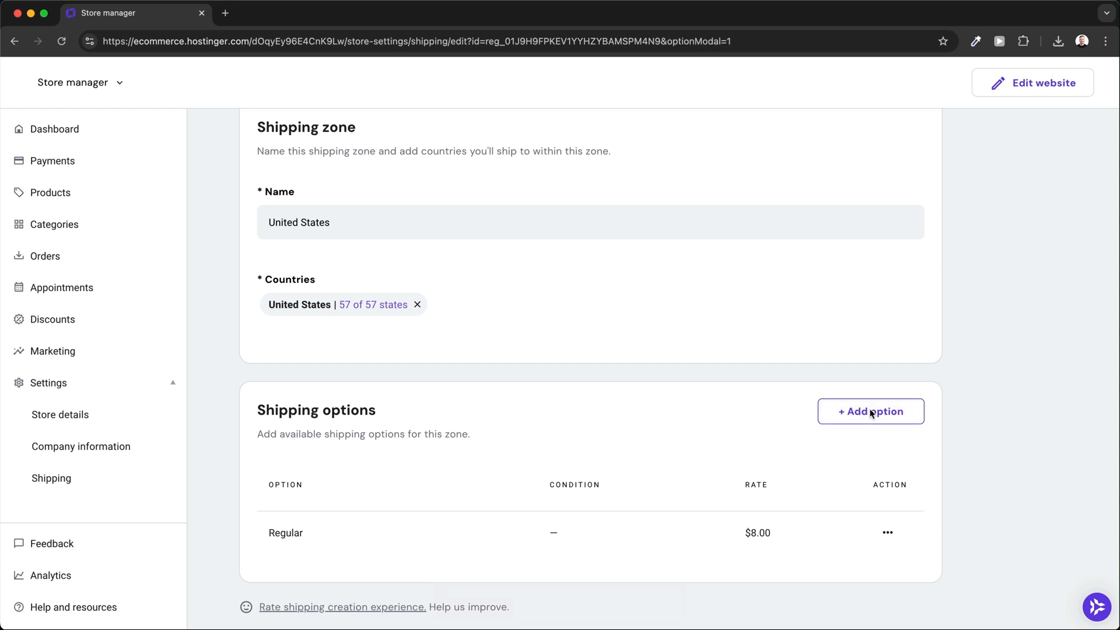
{"action": "left_click", "coordinate": [869, 412]}
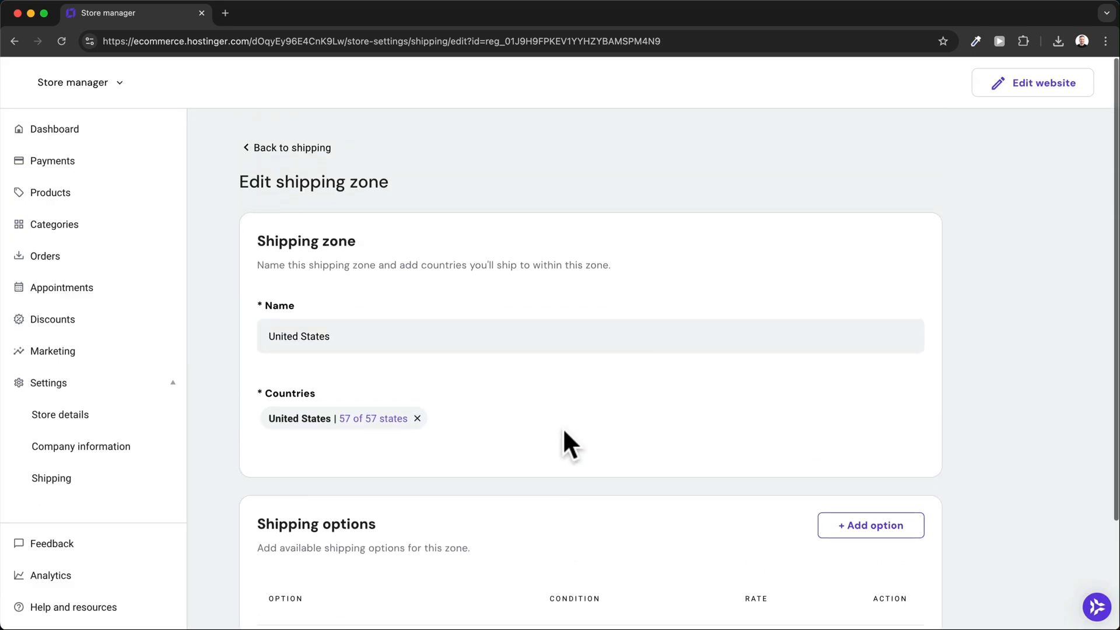
Step: Return to the Shipping zones list showing United States (57 states) at $8.00
{"action": "left_click", "coordinate": [285, 148]}
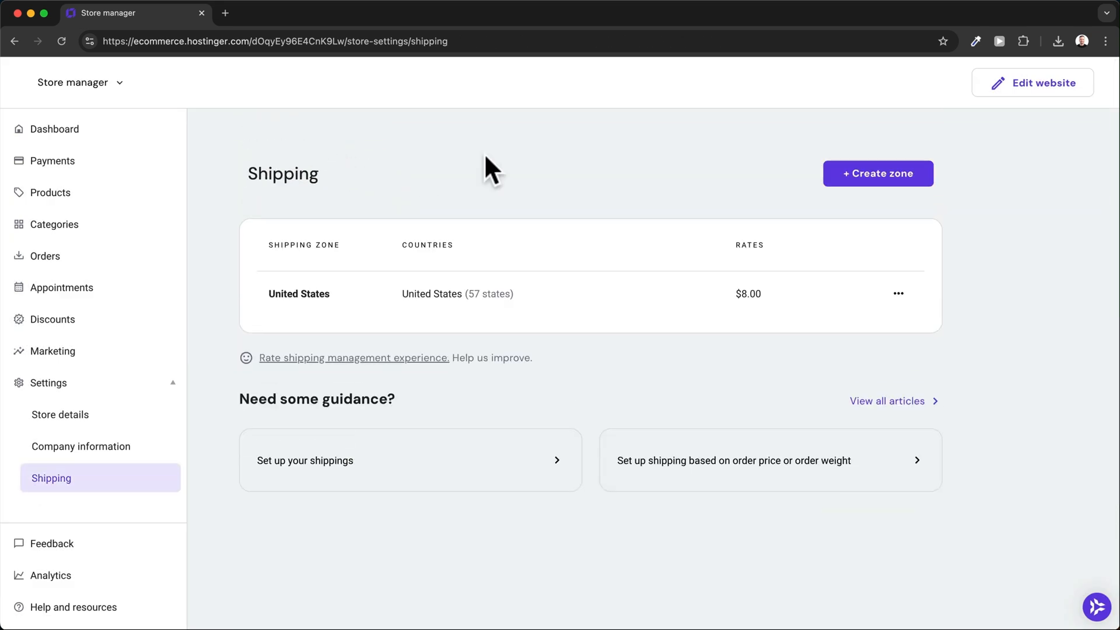
{"action": "mouse_move", "coordinate": [442, 236]}
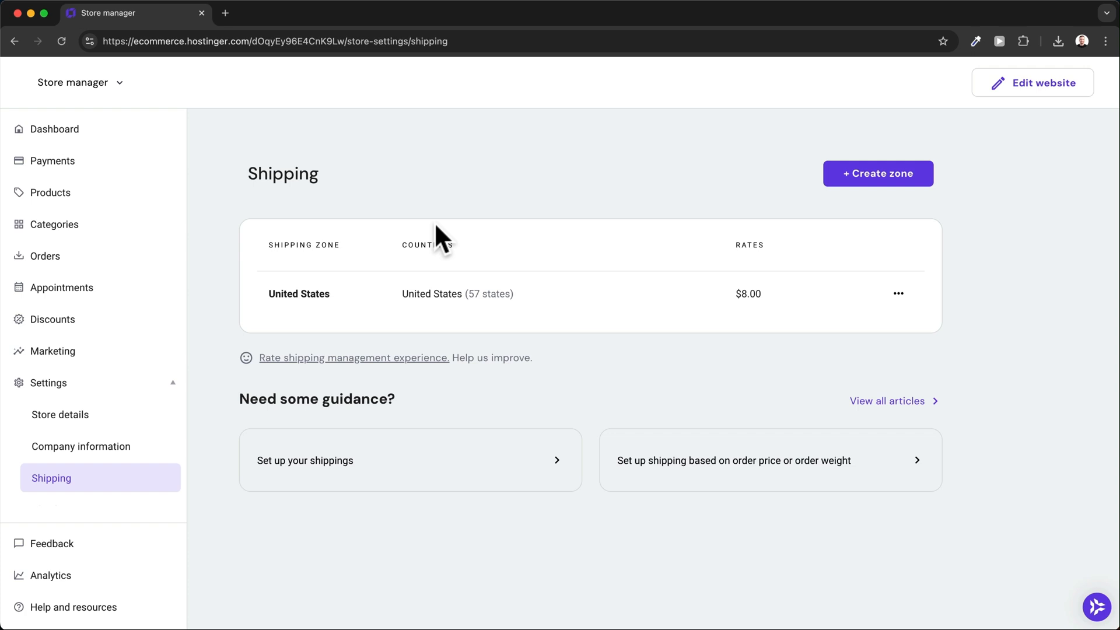
{"action": "mouse_move", "coordinate": [320, 352]}
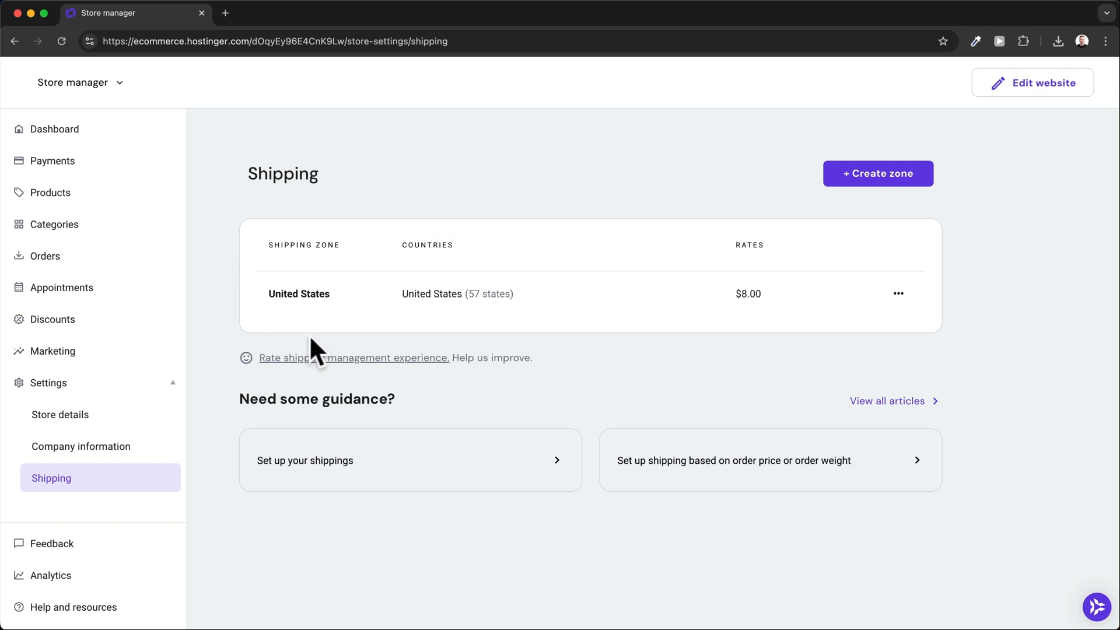
{"action": "mouse_move", "coordinate": [527, 313]}
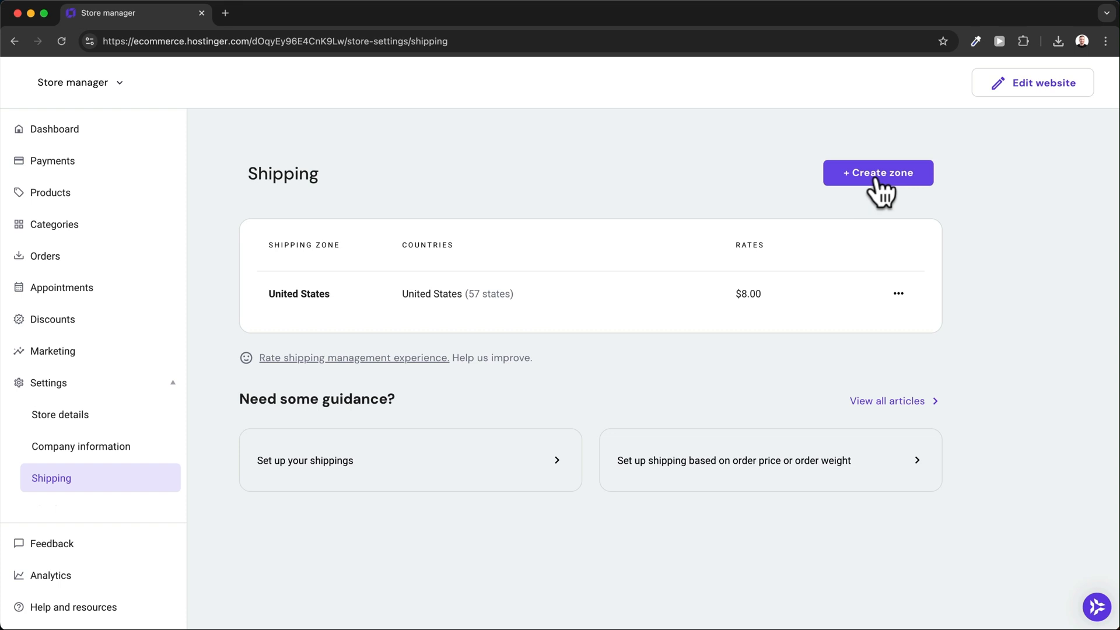
{"action": "mouse_move", "coordinate": [564, 322]}
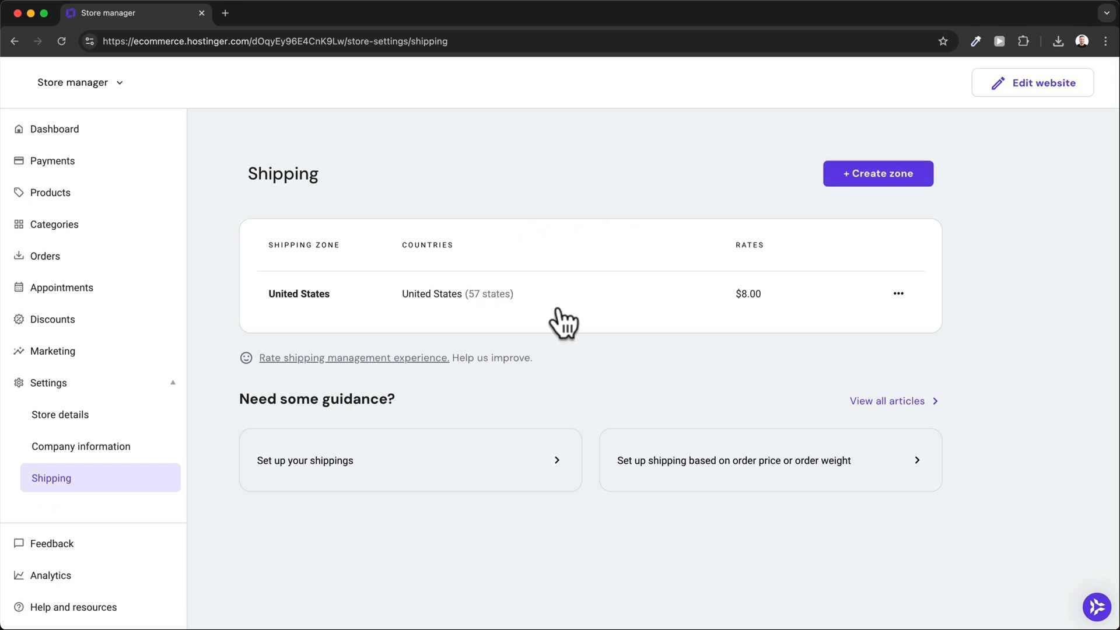
{"action": "mouse_move", "coordinate": [346, 293]}
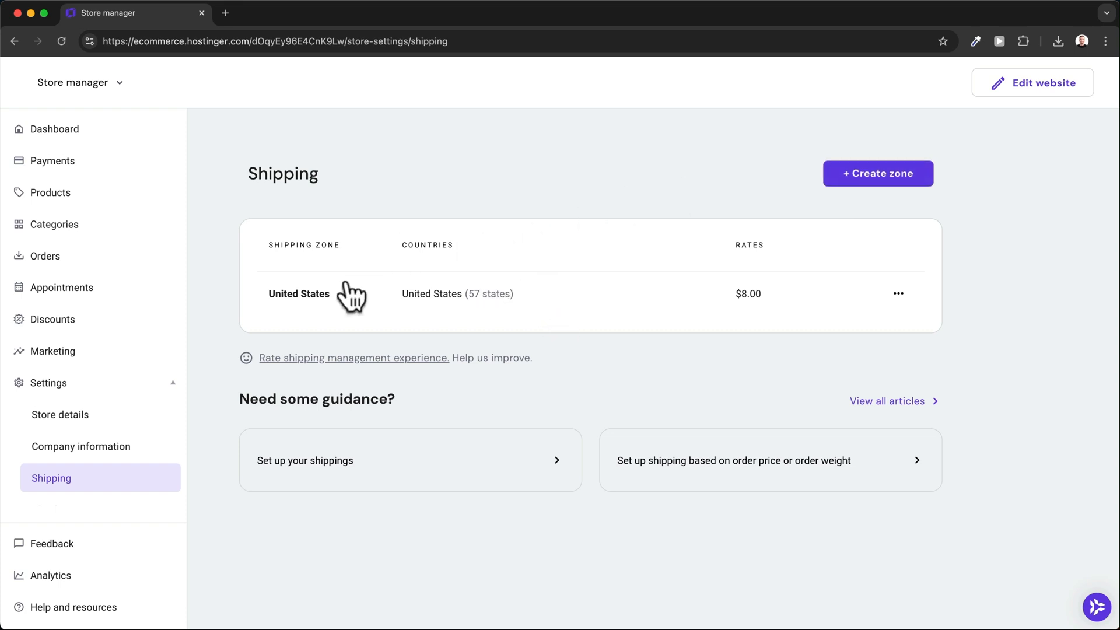
{"action": "mouse_move", "coordinate": [685, 332]}
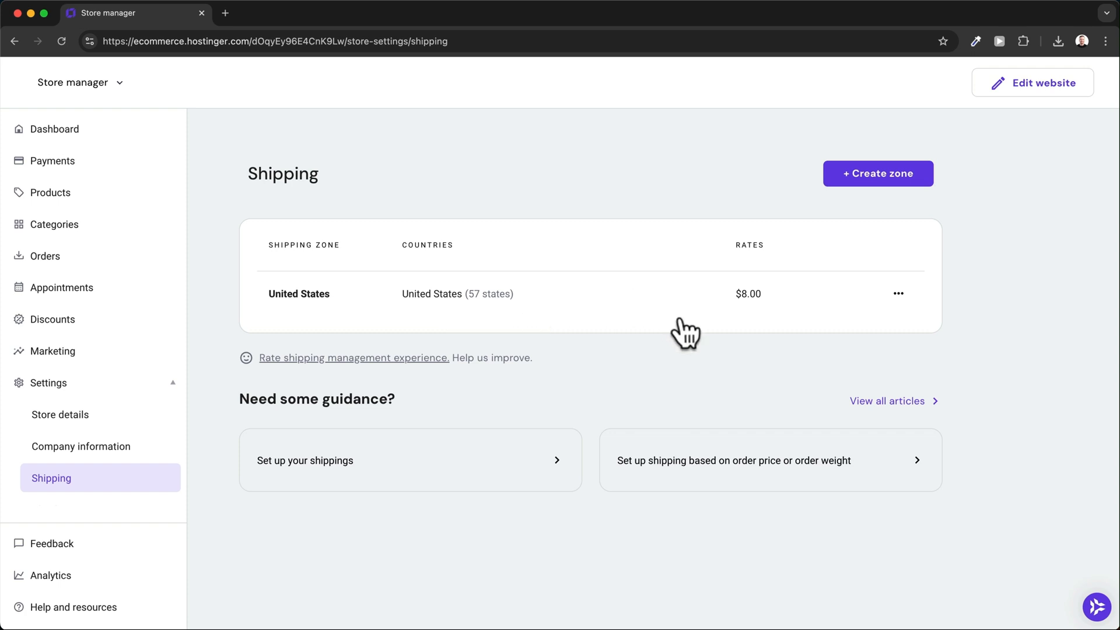
{"action": "mouse_move", "coordinate": [625, 289]}
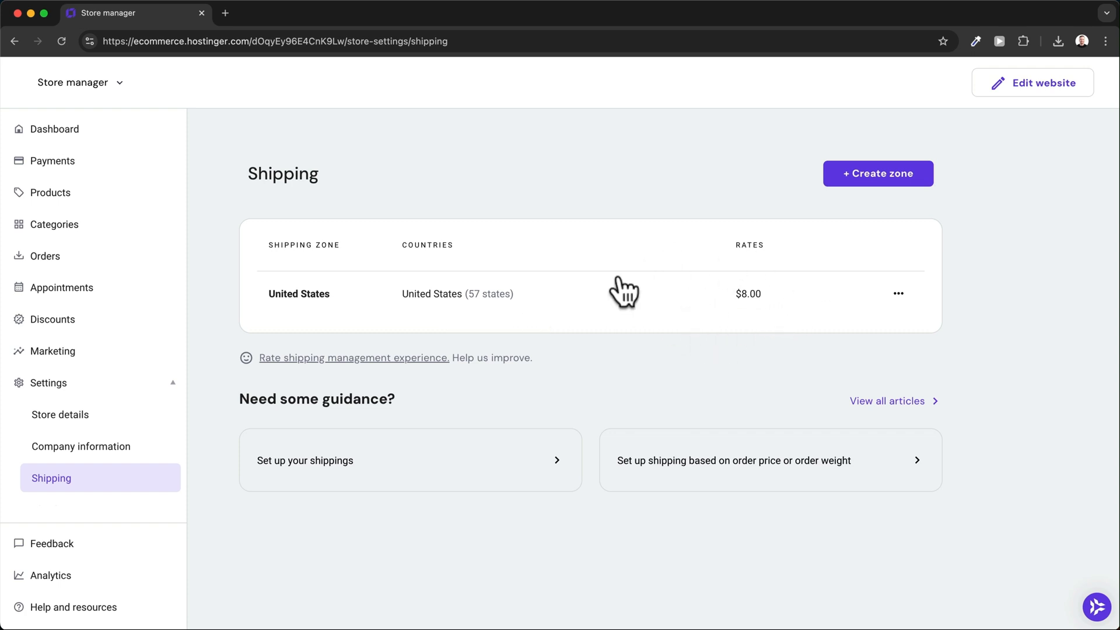